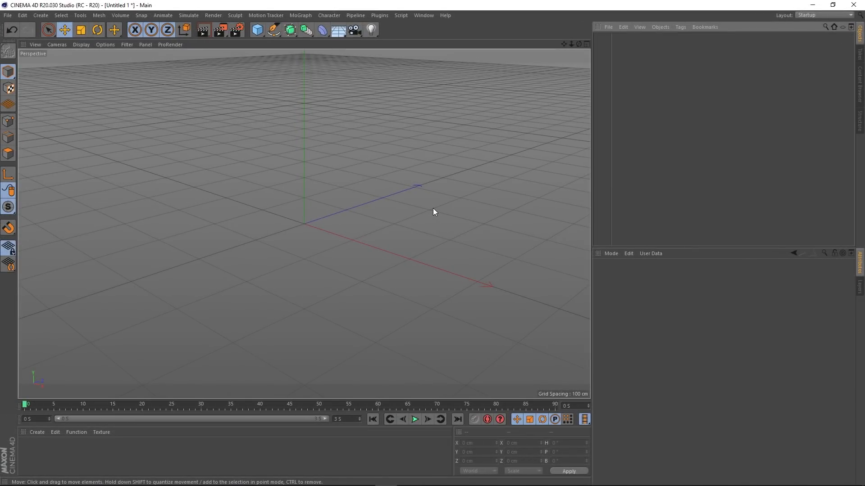
mouse_move(450, 218)
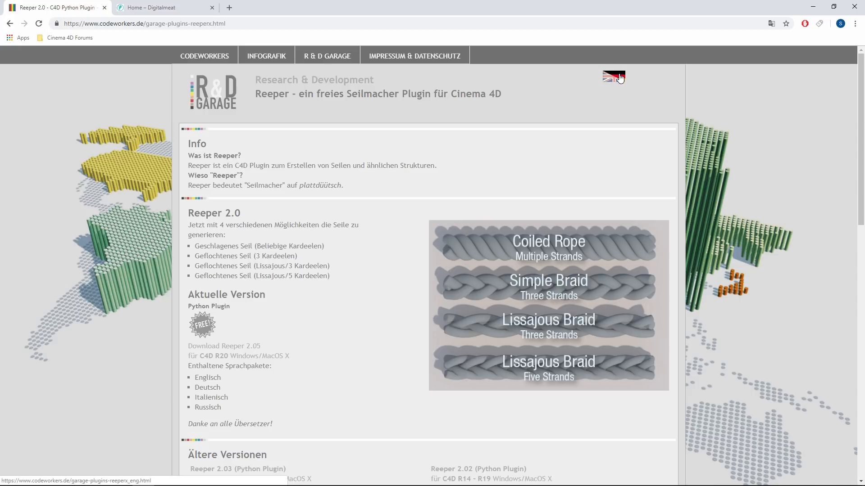
Switch the codeworkers Reeper page to English via the UK flag and browse the Reeper 2.0 info
click(613, 77)
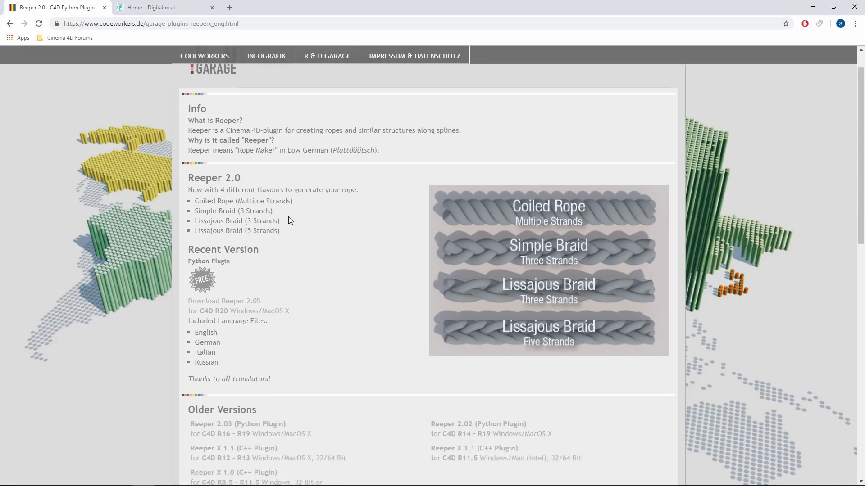
scroll(down, 3)
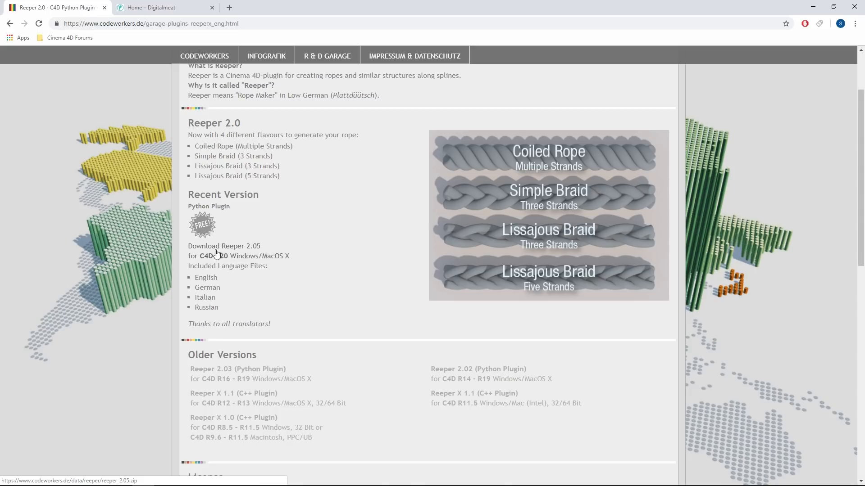
mouse_move(247, 252)
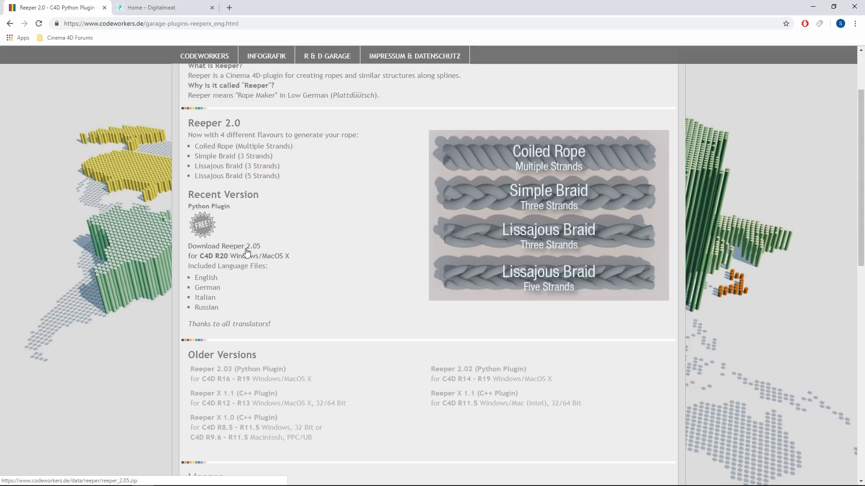
scroll(down, 3)
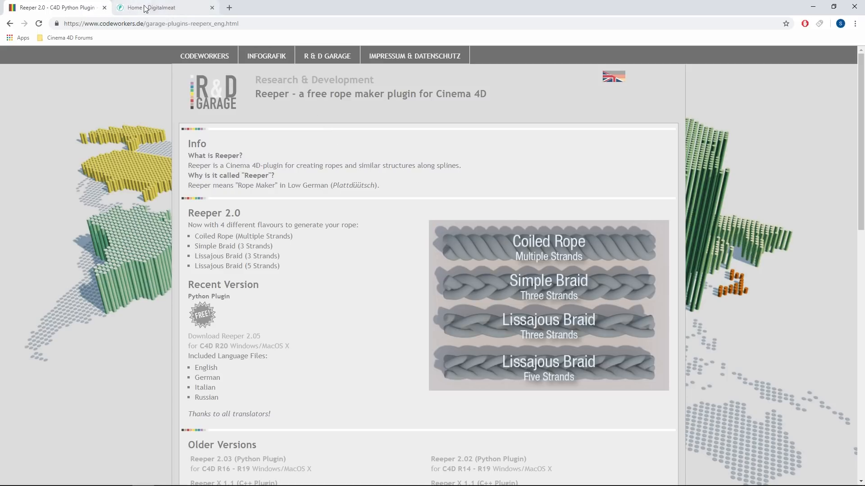
Go to the Digital Meat site's Store and its Free C4D Plugins section
click(157, 8)
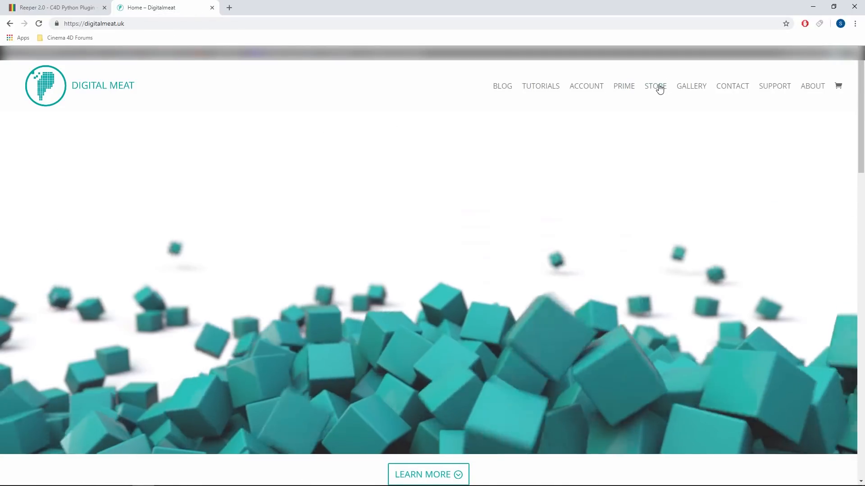
click(655, 87)
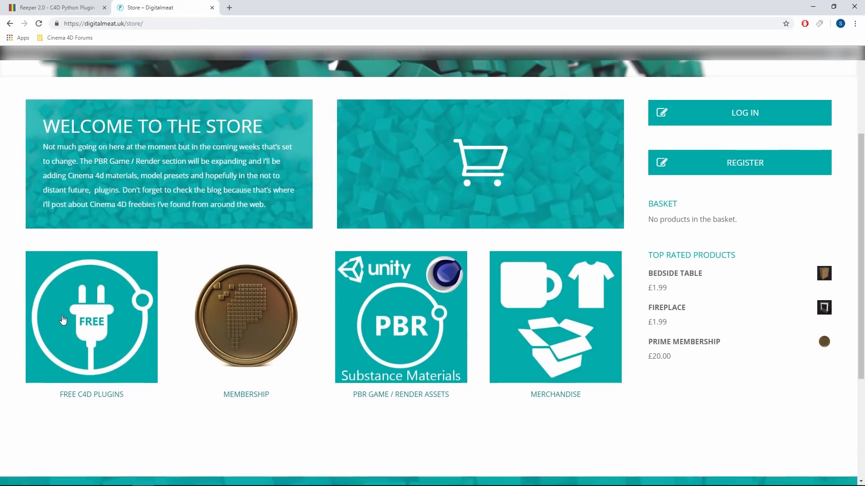
click(91, 317)
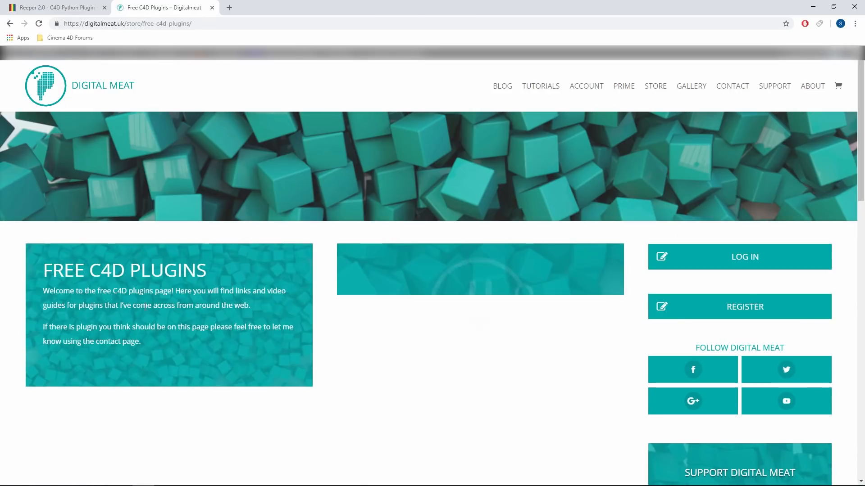
click(39, 24)
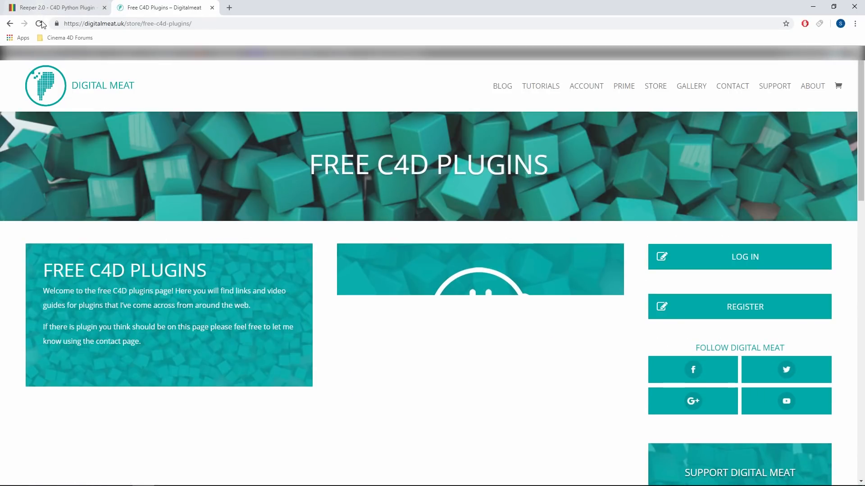
scroll(down, 3)
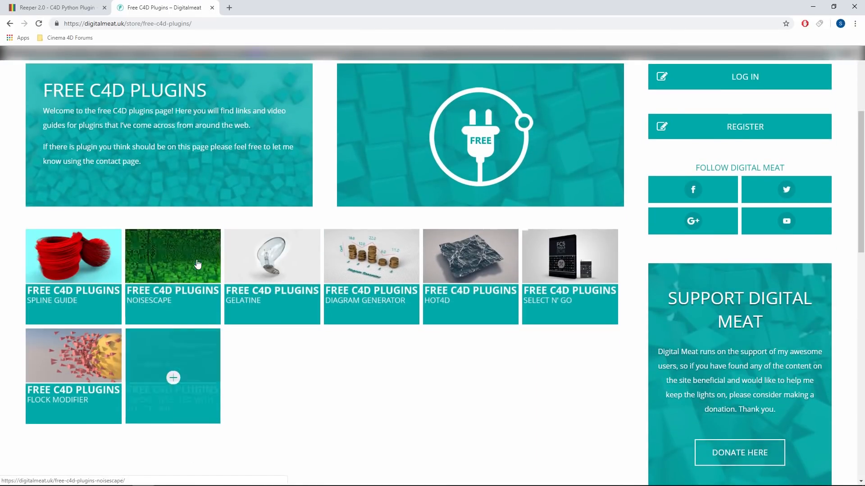
Show the NoiseScape plugin page and close the extra tfmstyle tab
click(172, 255)
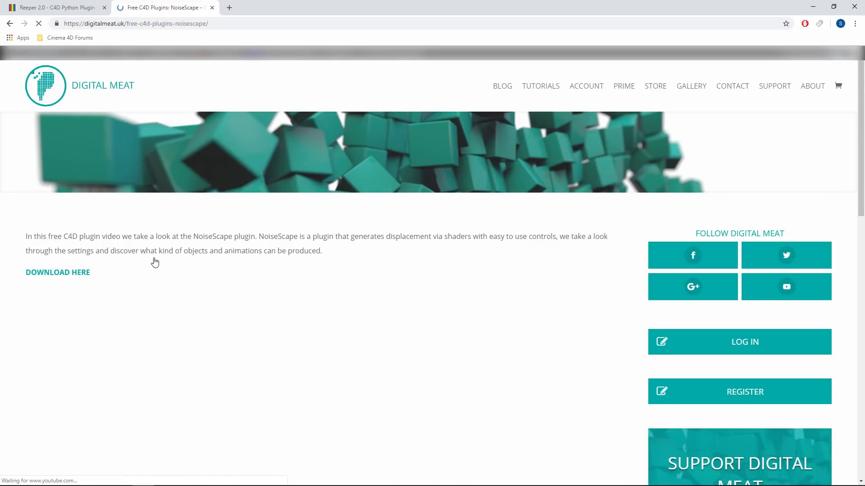
scroll(down, 3)
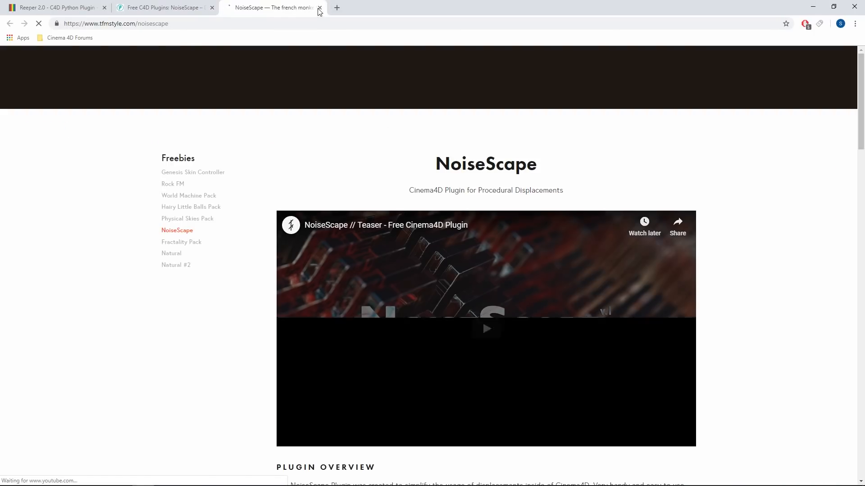
click(319, 7)
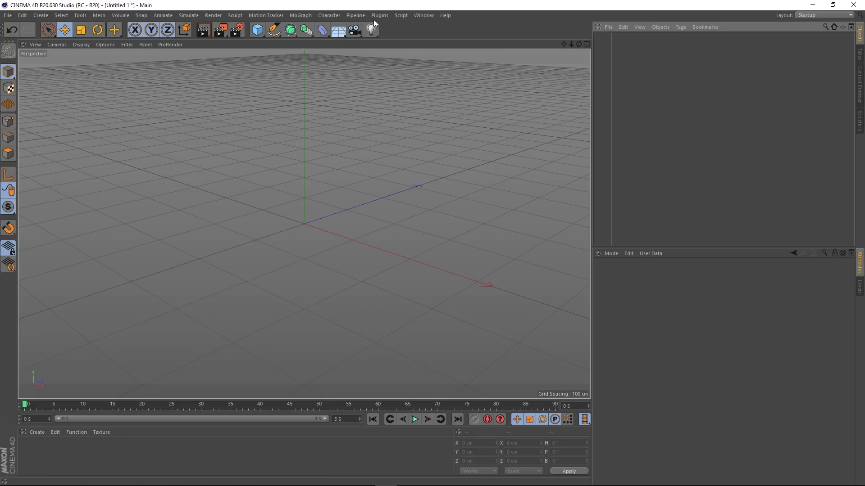
Add a Reeper 2.0 object from the Plugins menu and show its attributes
click(379, 15)
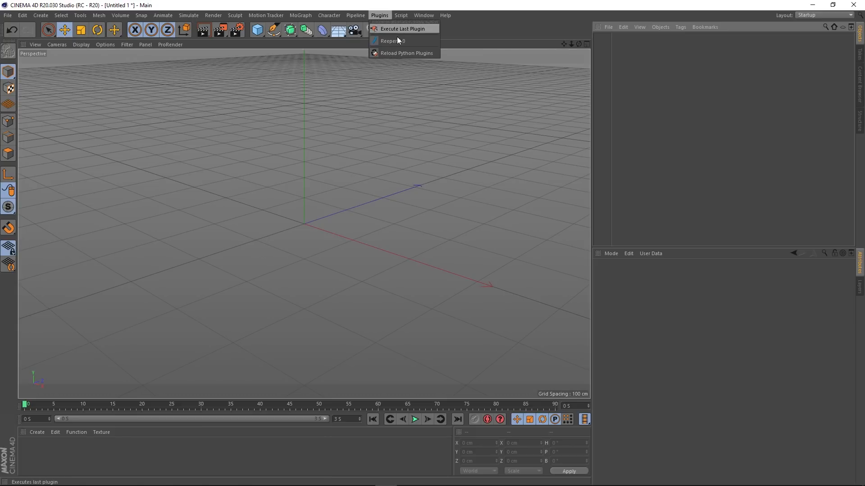
mouse_move(391, 40)
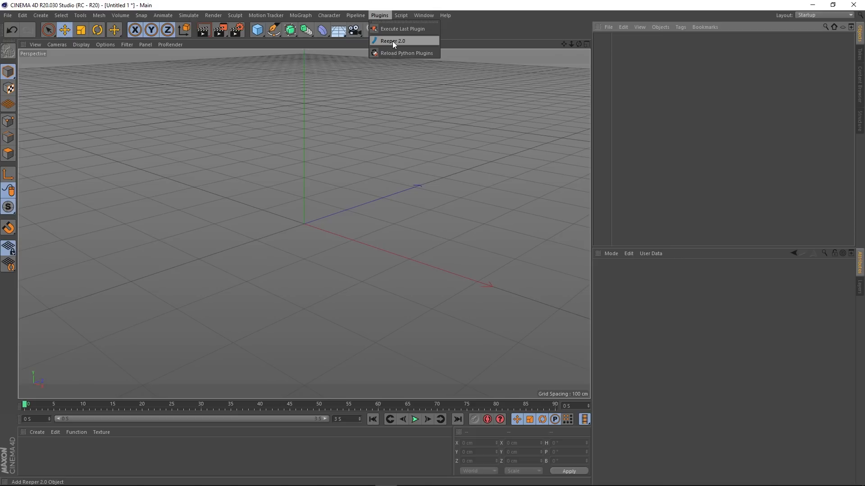
click(391, 41)
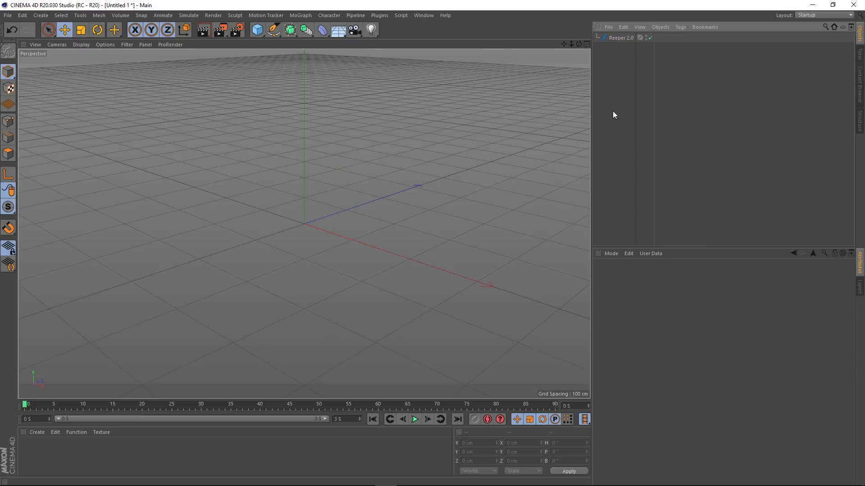
mouse_move(613, 110)
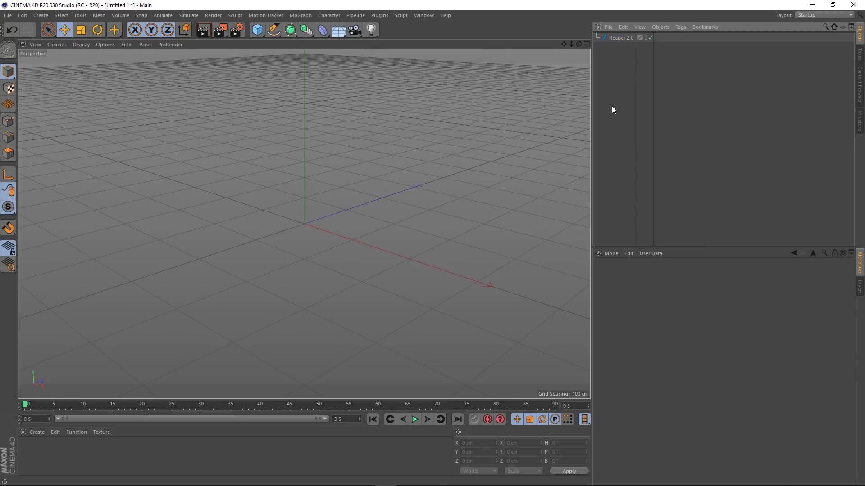
click(621, 38)
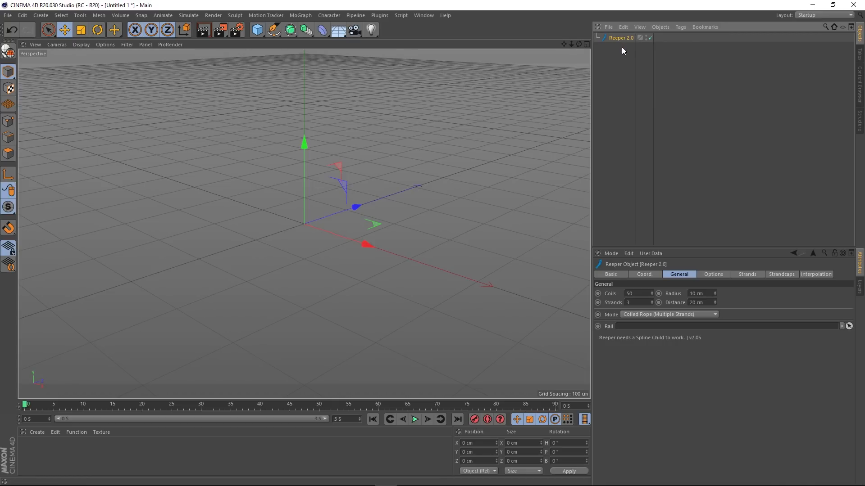
mouse_move(623, 61)
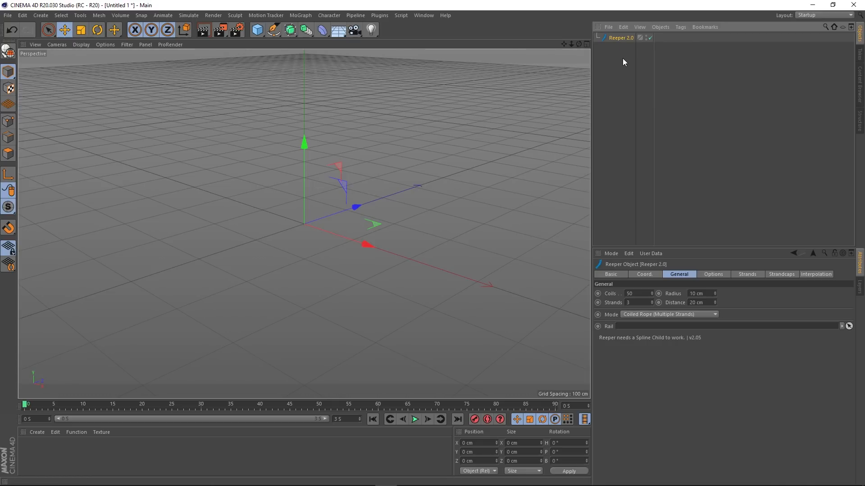
mouse_move(623, 46)
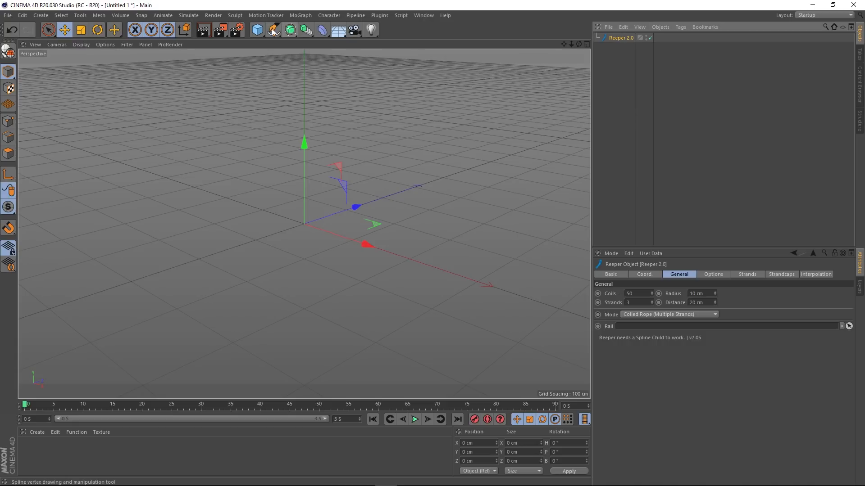
Start a new spline with the Pen tool from the Spline palette
click(272, 30)
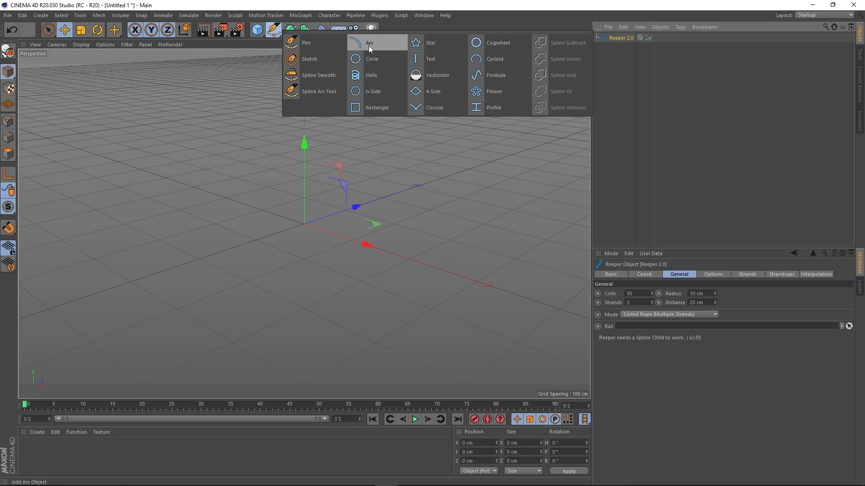
click(306, 43)
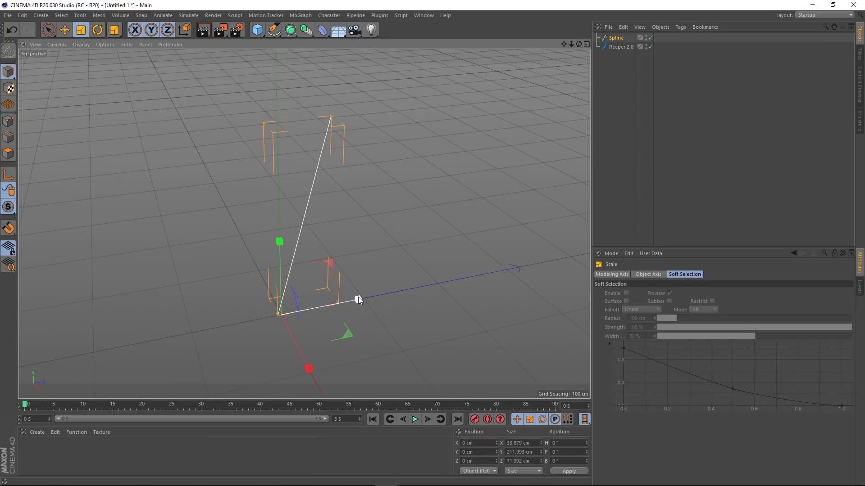
Scale the two-point spline's Z and X sizes to zero so it stands as a straight vertical line
drag(358, 299, 316, 307)
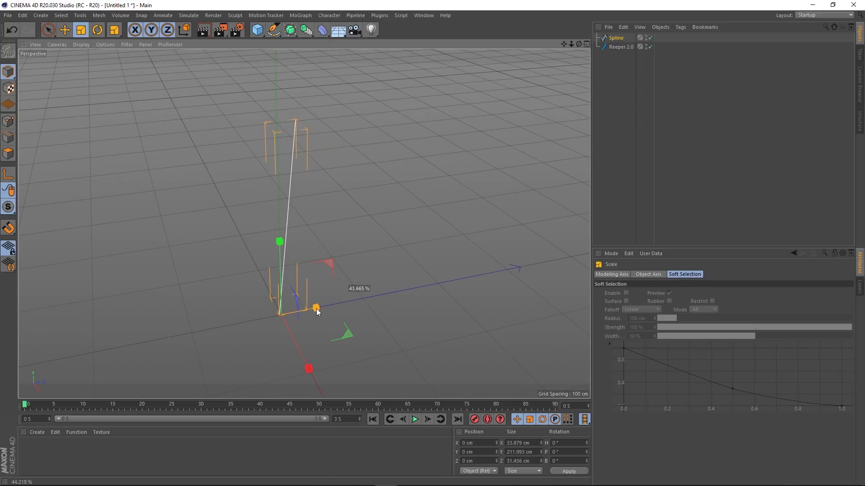
drag(315, 308, 297, 312)
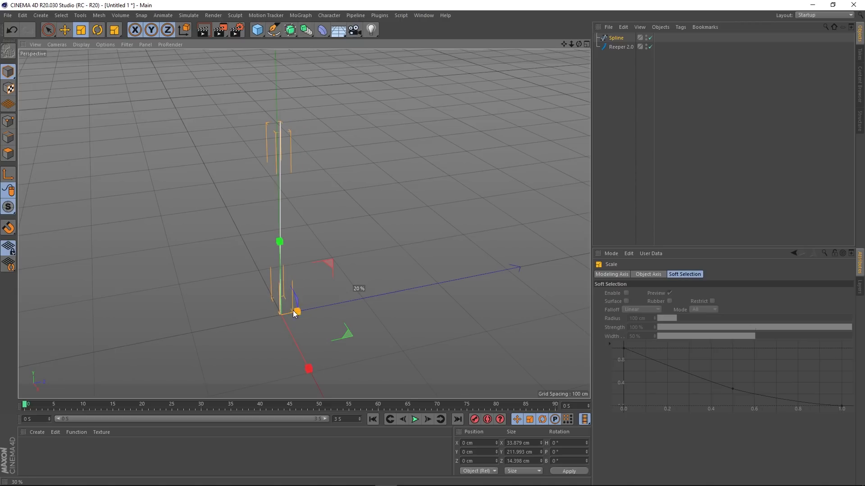
drag(297, 310, 280, 314)
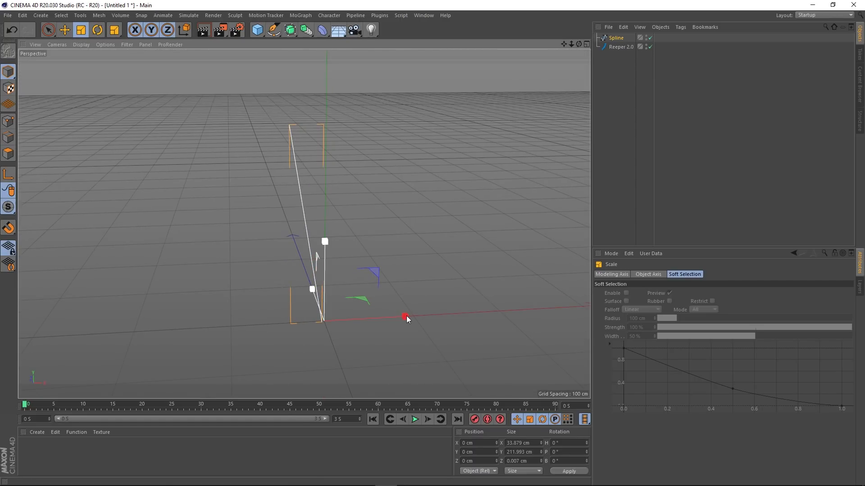
drag(405, 317, 355, 320)
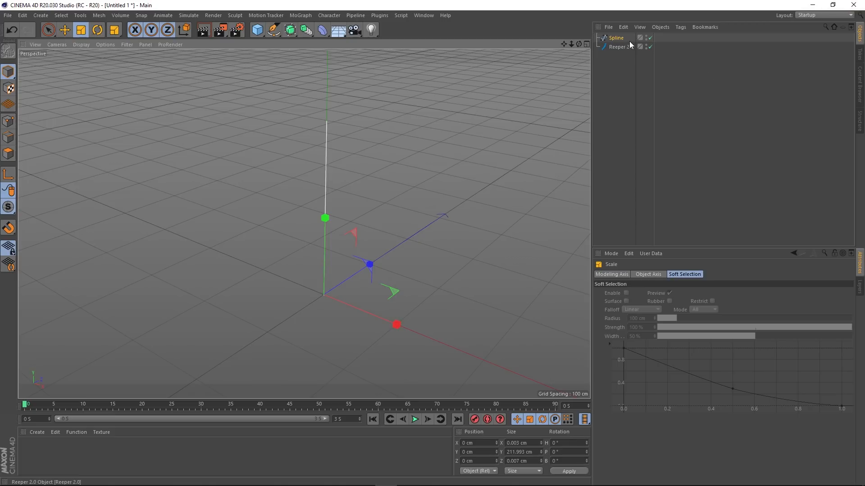
Parent the spline under the Reeper 2.0 object and show Reeper's settings
click(616, 37)
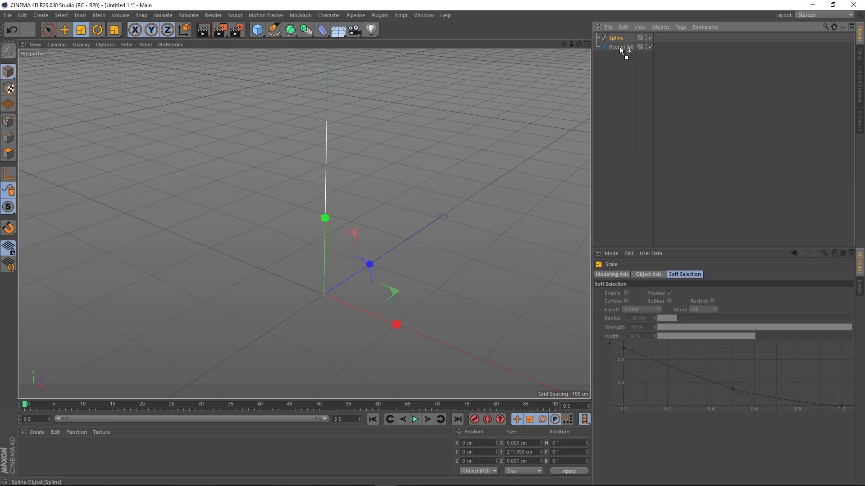
click(620, 46)
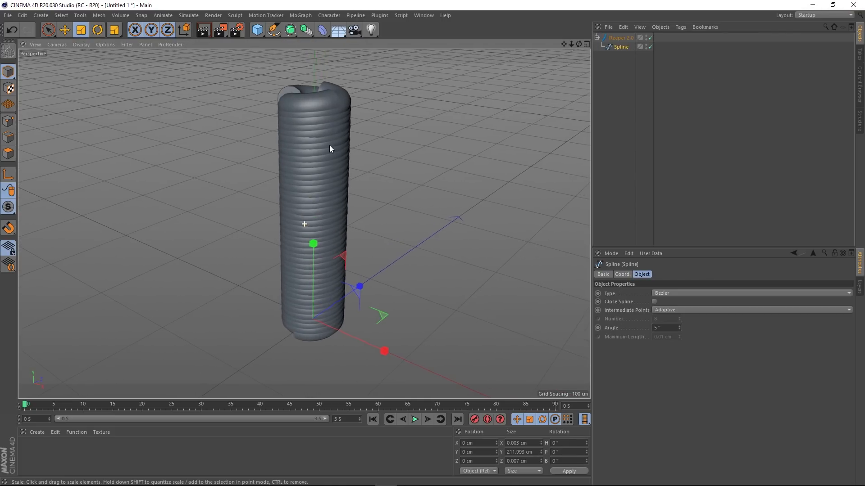
click(623, 37)
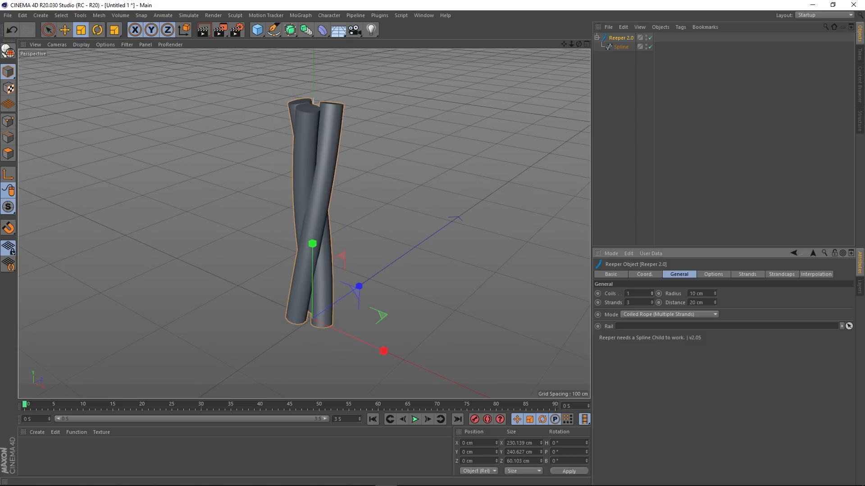
Raise the Coils count from 28 to 50 with 1 cm radius
text(7)
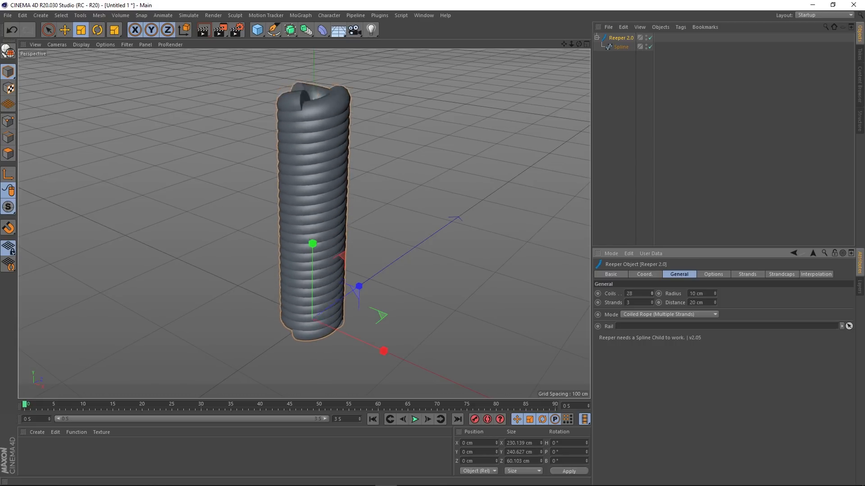
drag(637, 294, 654, 294)
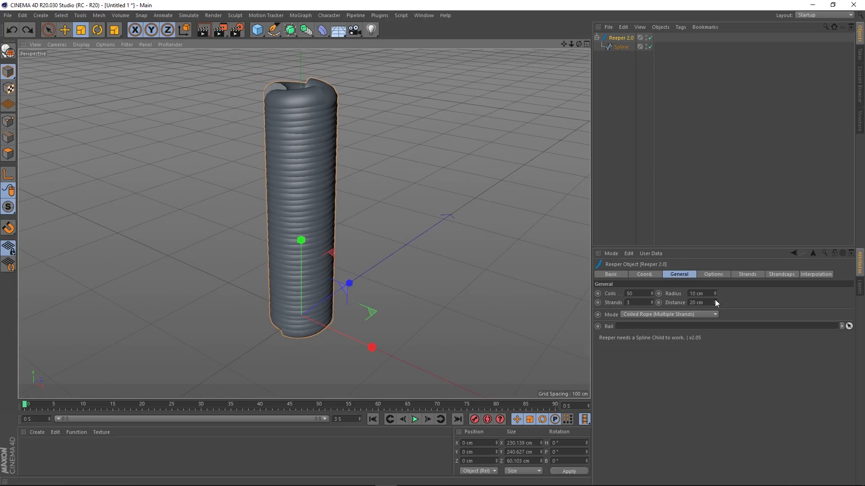
text(2 cm)
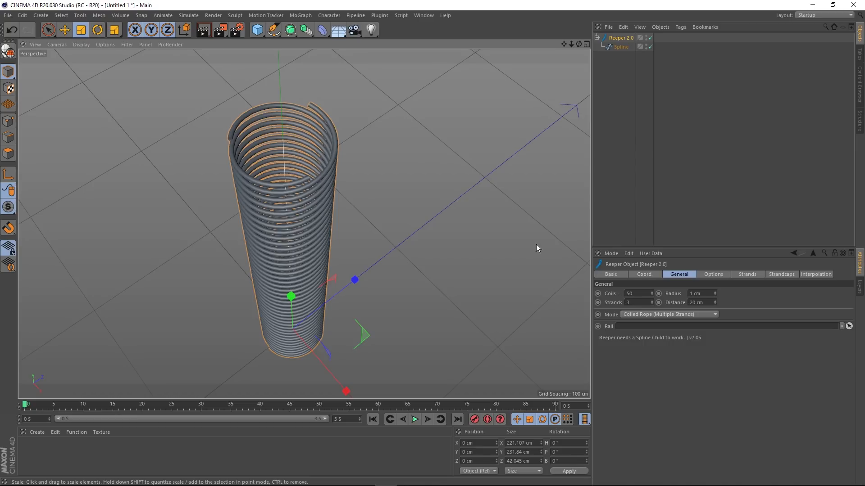
Try four strands, return to three, and pull the coil turns closer together
click(654, 302)
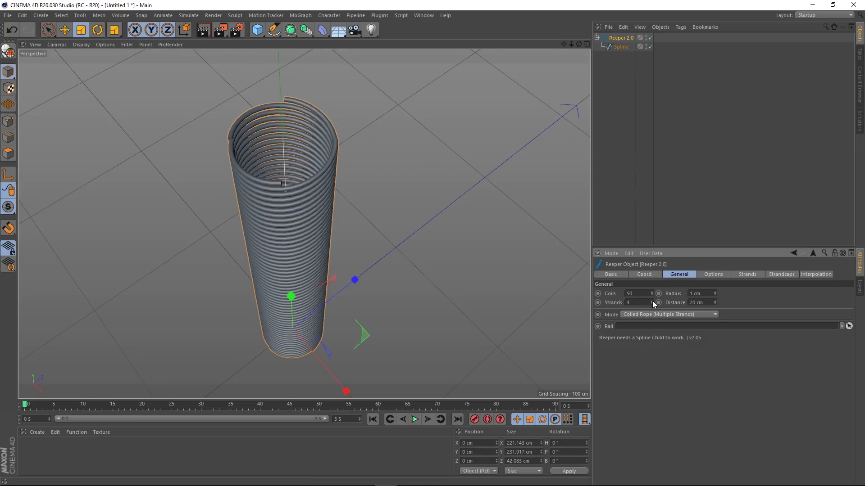
click(637, 303)
text(3)
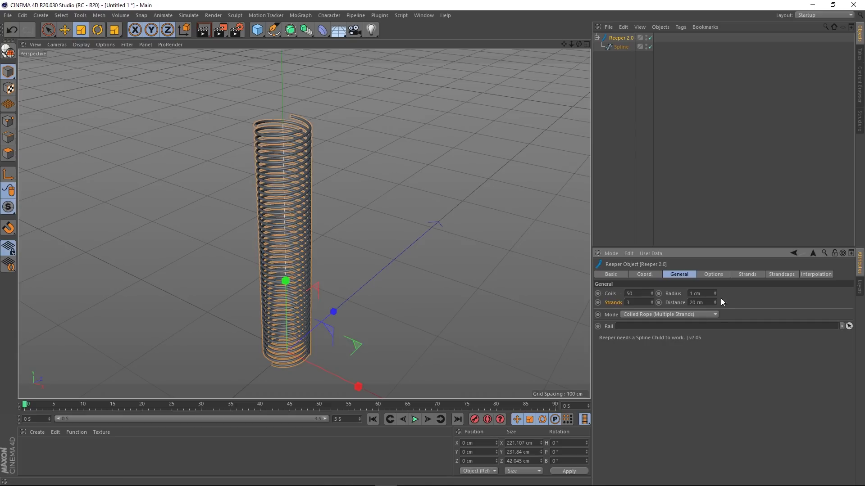
text(4 cm)
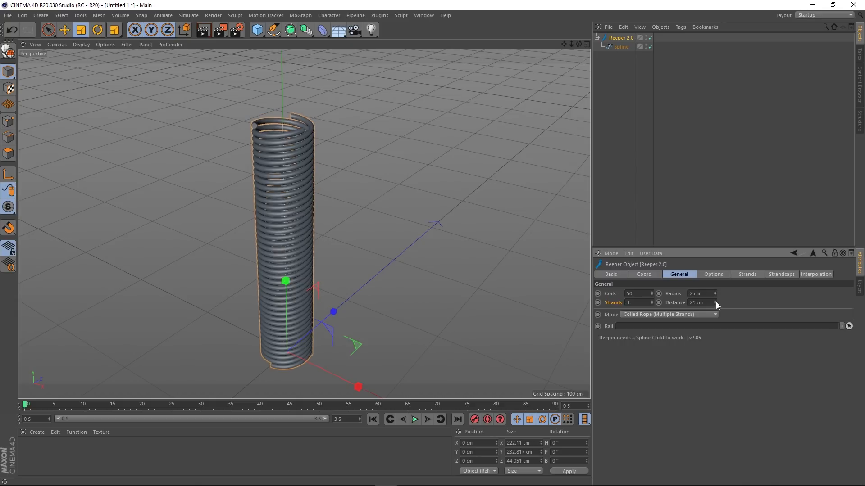
drag(699, 302, 711, 302)
text(5)
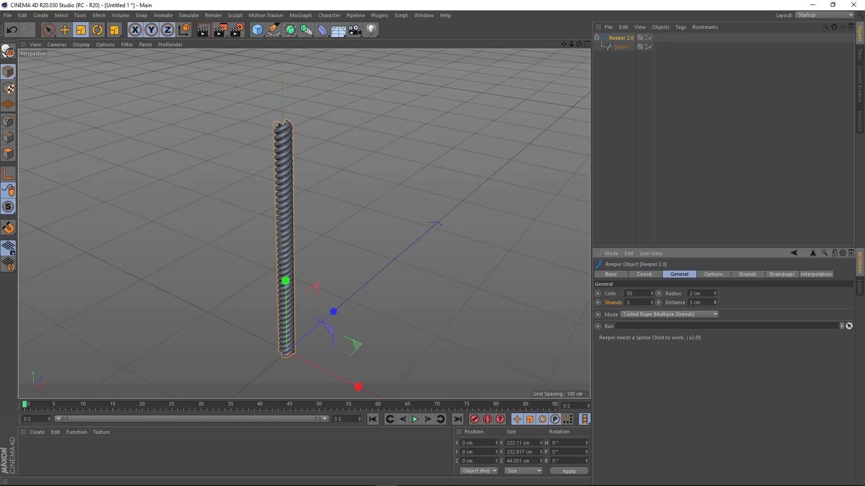
Set the coil to radius 1 cm, distance 2 cm and 111 coils
click(702, 303)
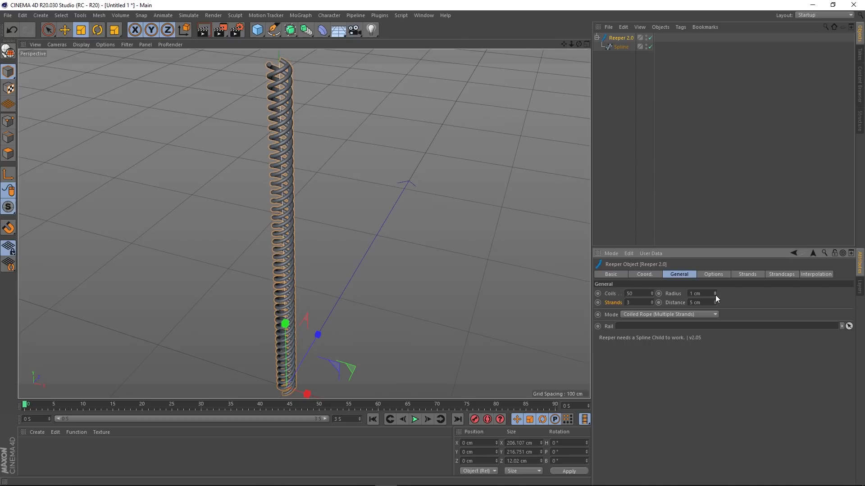
click(714, 303)
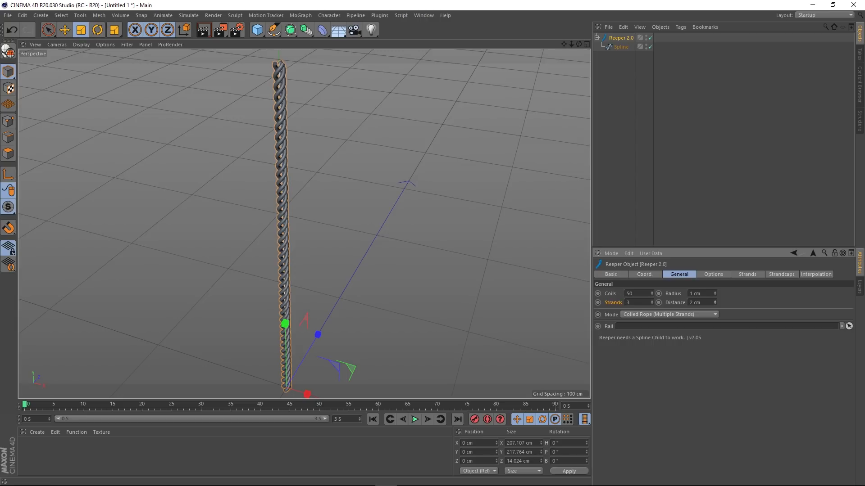
click(638, 292)
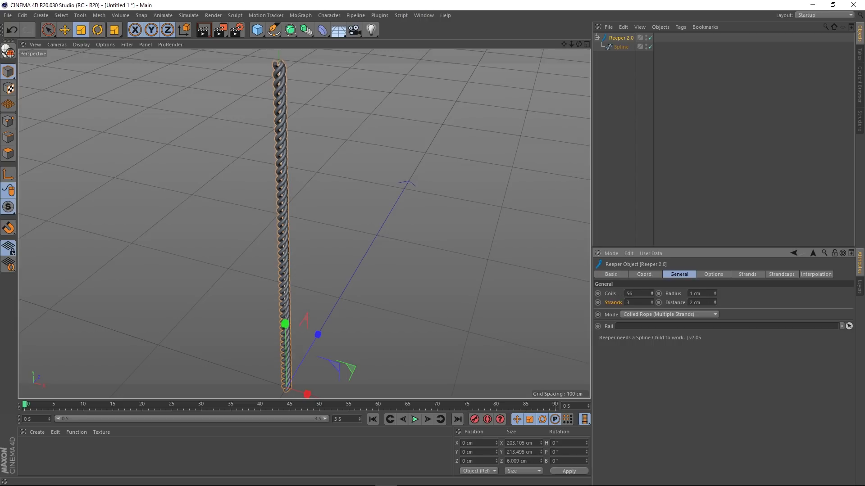
text(105)
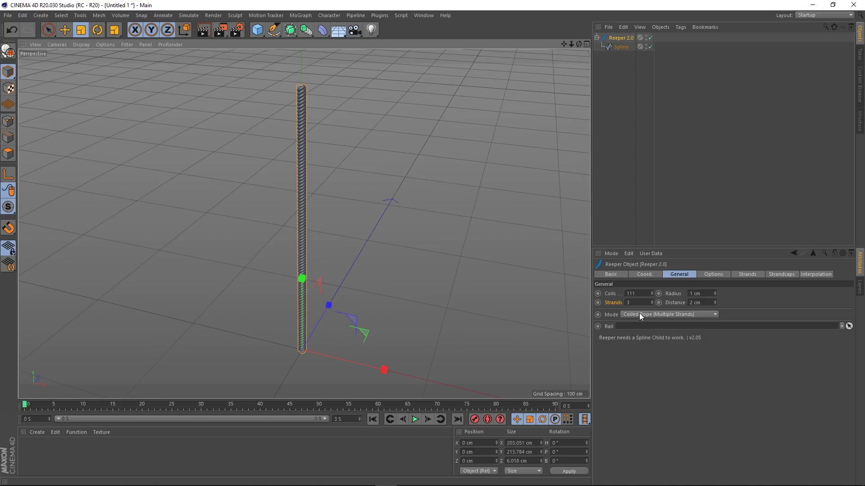
mouse_move(662, 317)
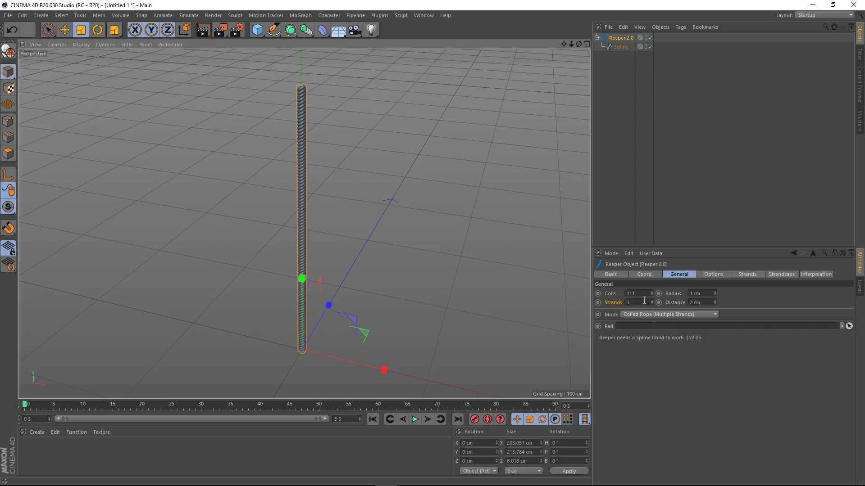
Try the Simple Braid and the 3- and 5-strand Lissajous Braid modes
click(668, 313)
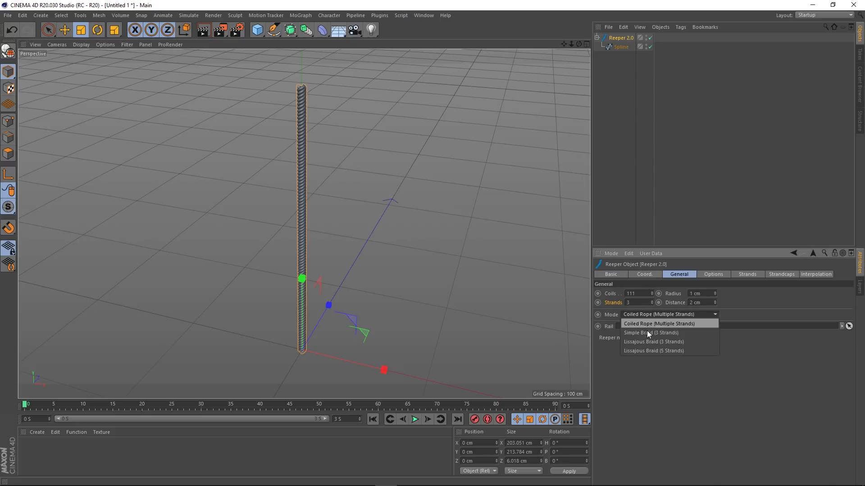
click(650, 332)
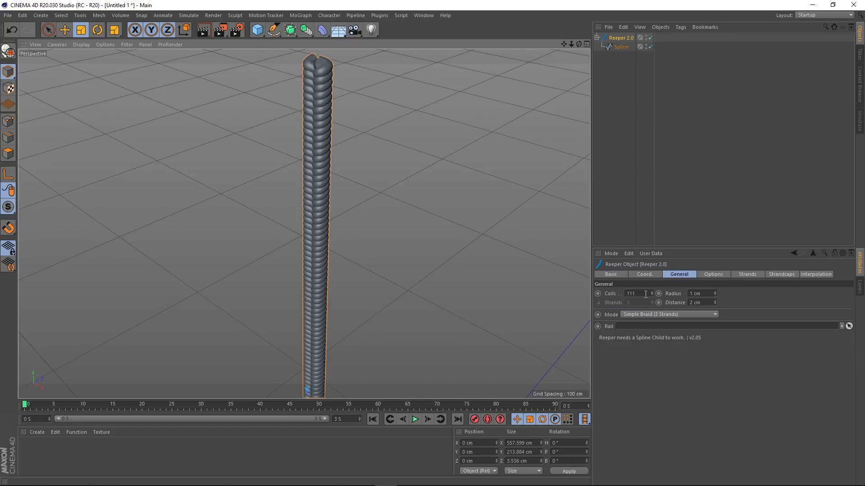
mouse_move(645, 317)
text(31)
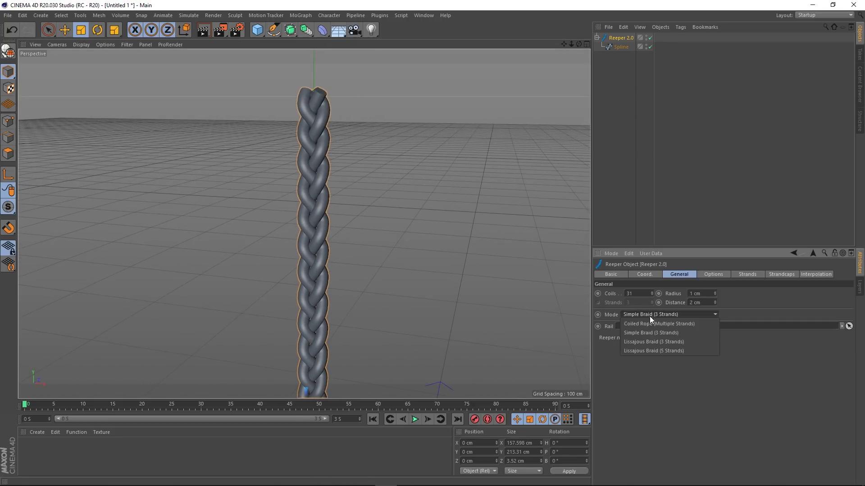
mouse_move(641, 342)
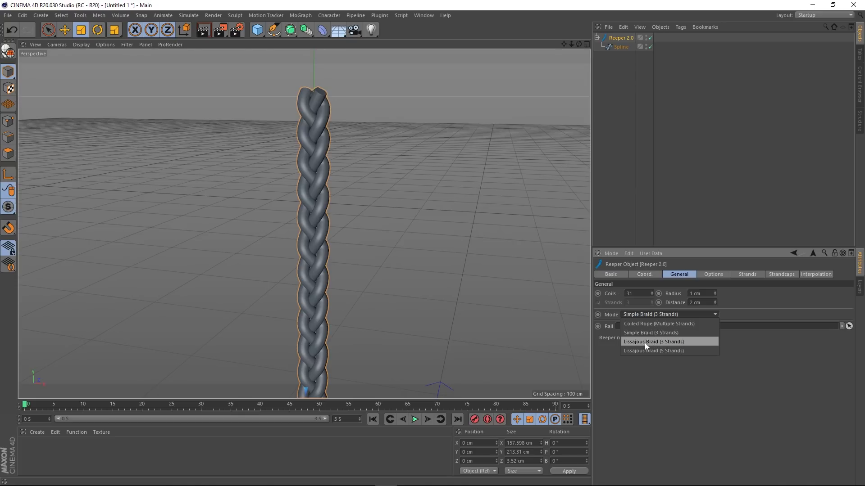
click(654, 341)
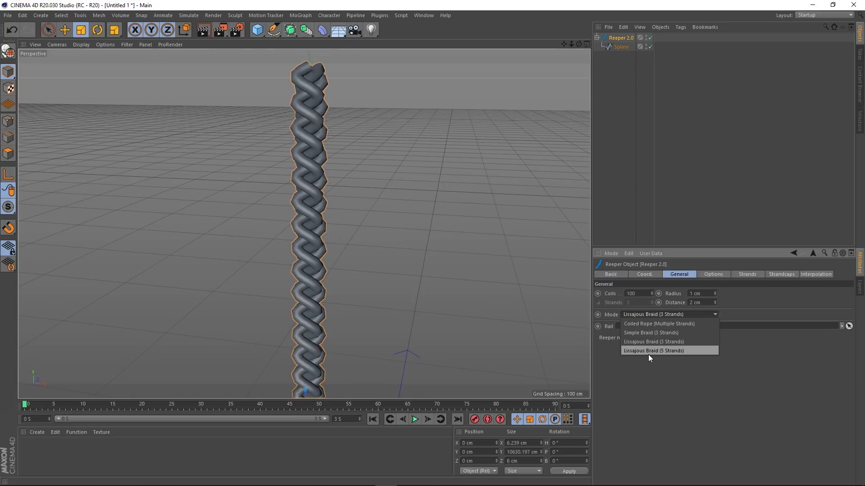
click(654, 350)
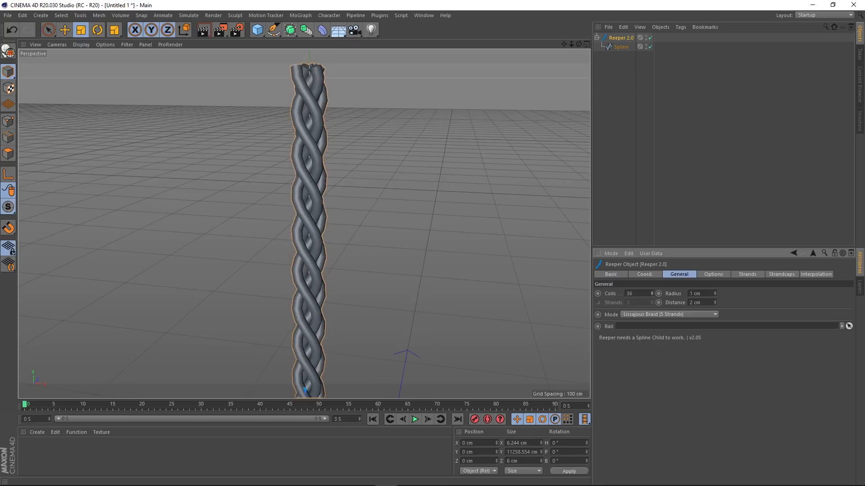
Return the mode to Coiled Rope and set Coils to 121
click(634, 293)
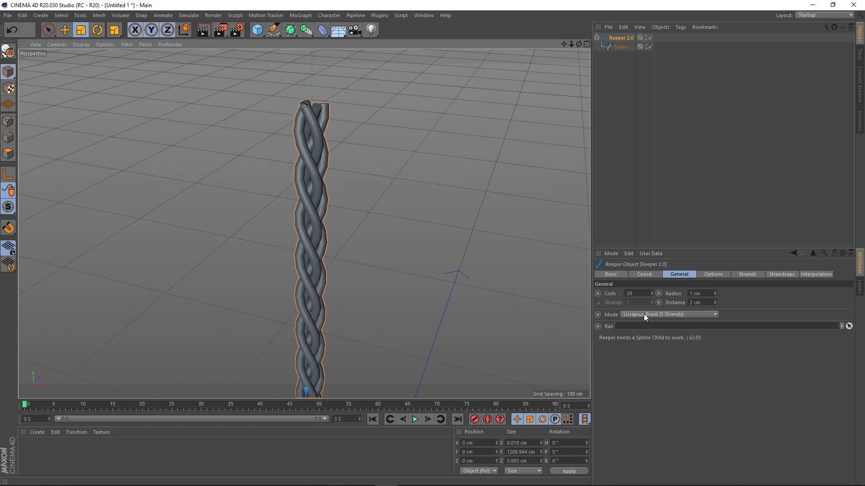
click(669, 314)
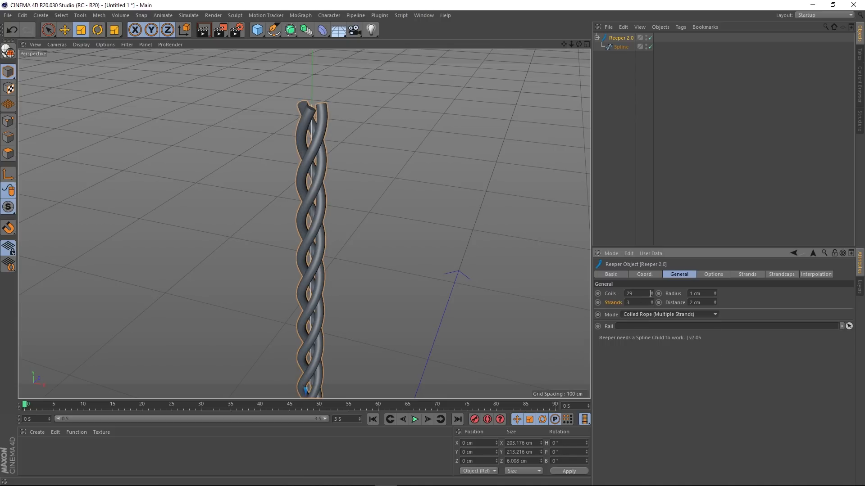
text(108)
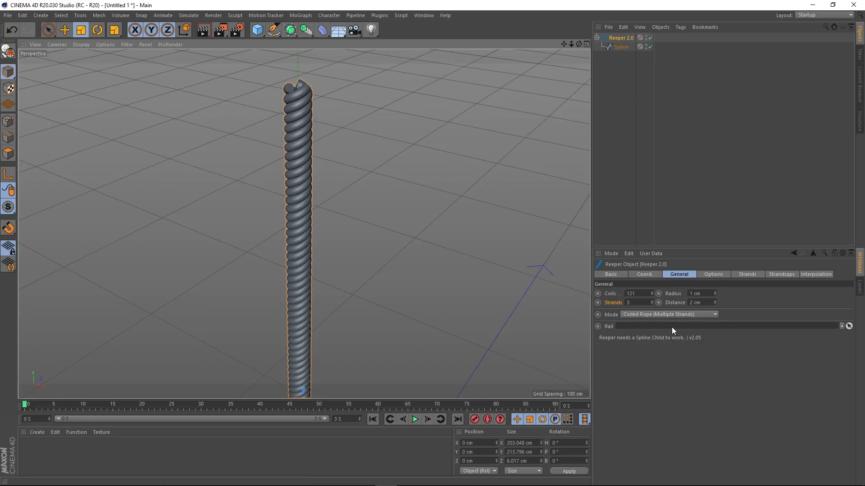
In the Options tab, scrub the rope's Rotation and reset it to 0°
click(711, 273)
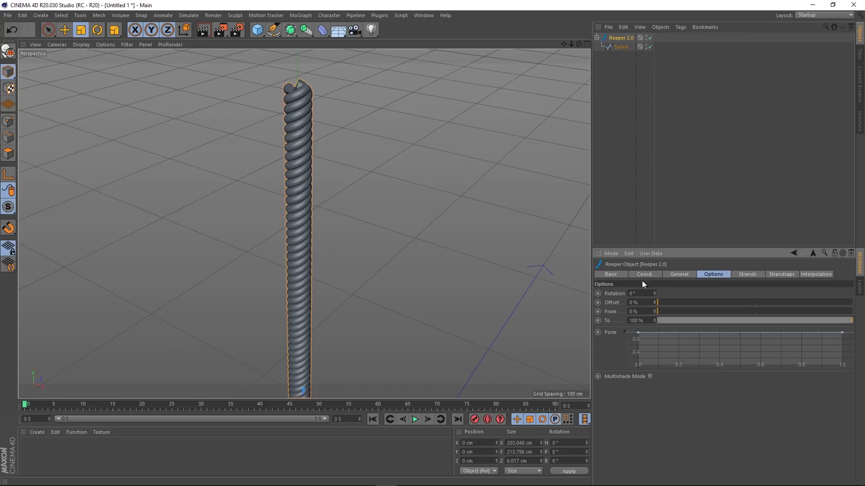
text(535)
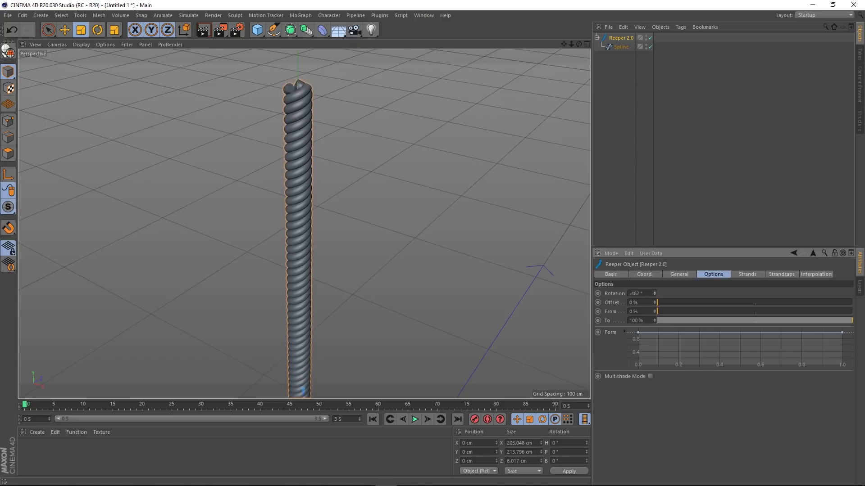
click(635, 293)
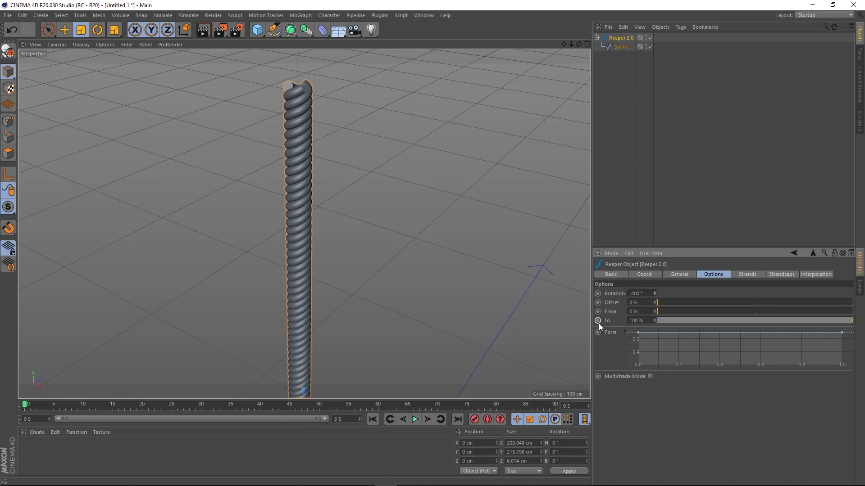
text(0)
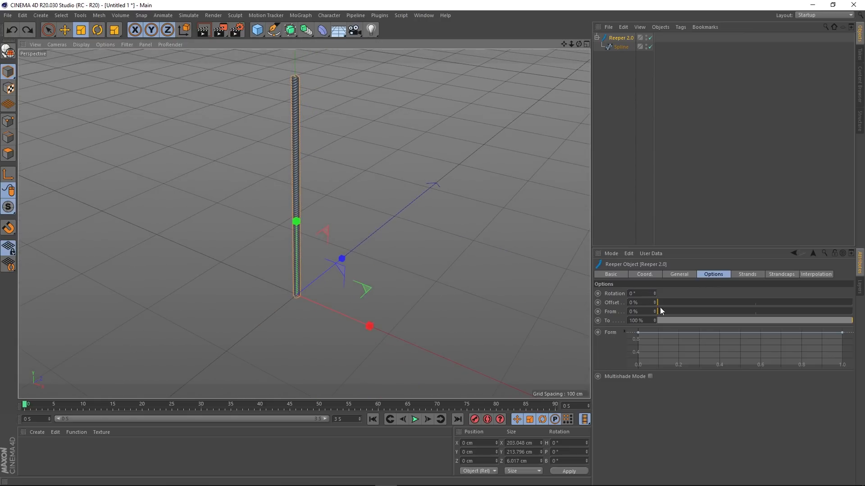
Scrub Offset and the From trim, then return them to 0% so the full rope shows
drag(662, 302, 822, 302)
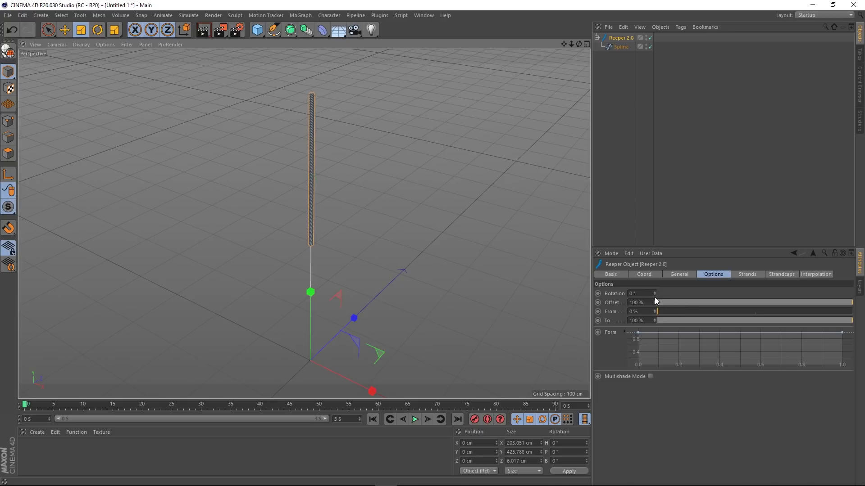
drag(744, 303, 657, 303)
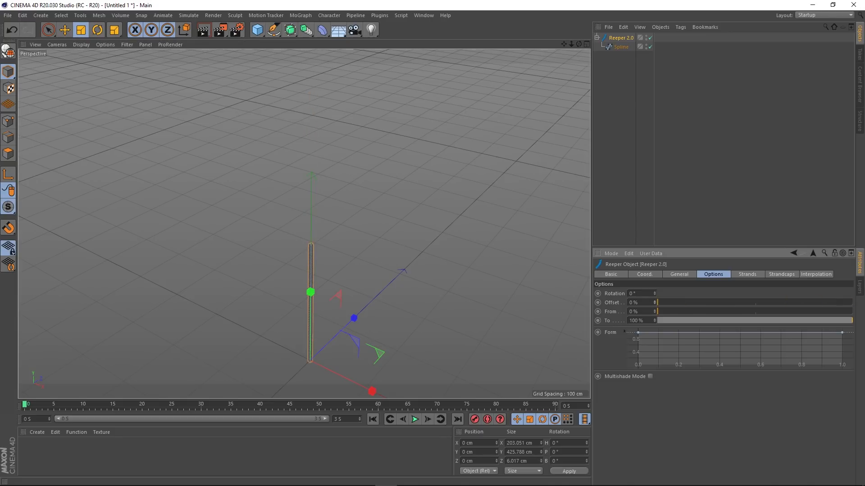
drag(657, 303, 832, 302)
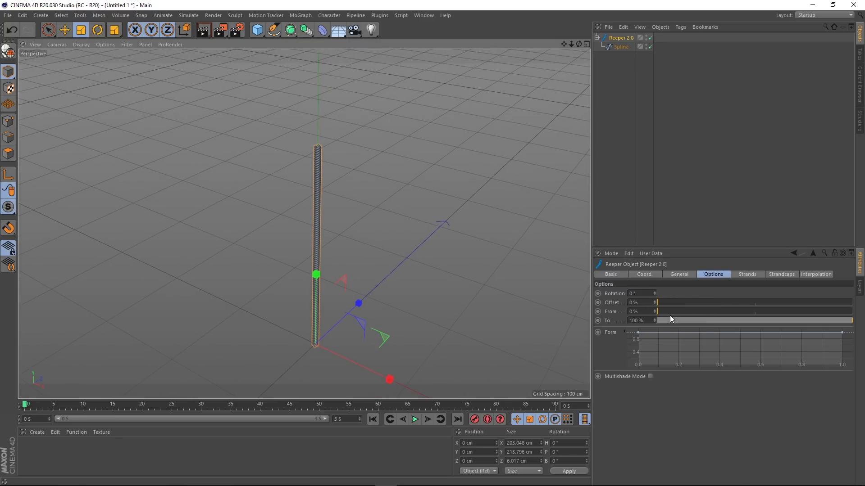
drag(659, 311, 821, 310)
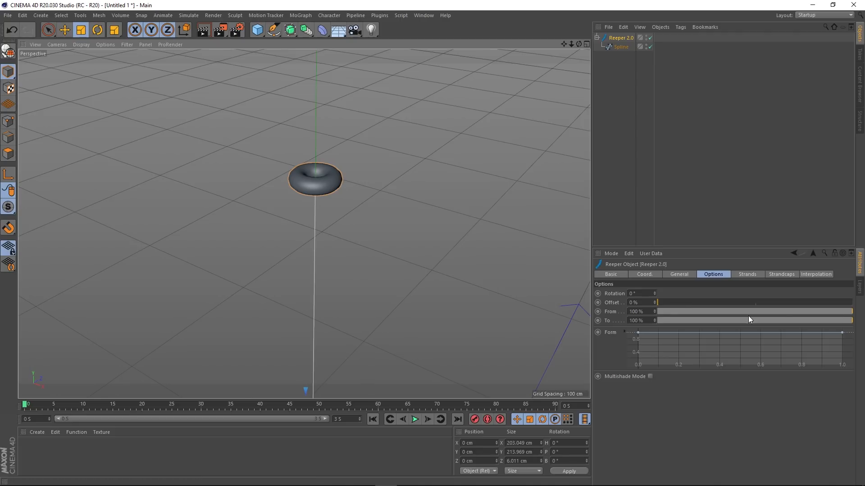
drag(849, 312, 722, 311)
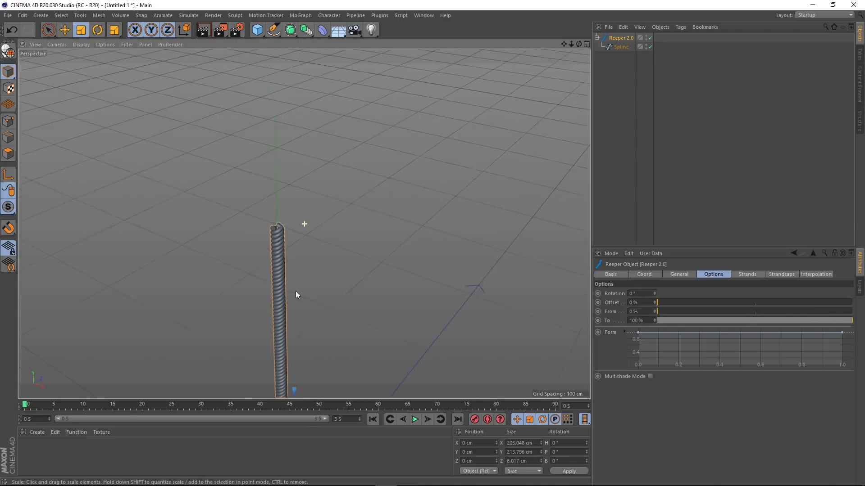
Drag the To slider back to 100% and flatten the Form curve for an even thickness
drag(843, 320, 697, 321)
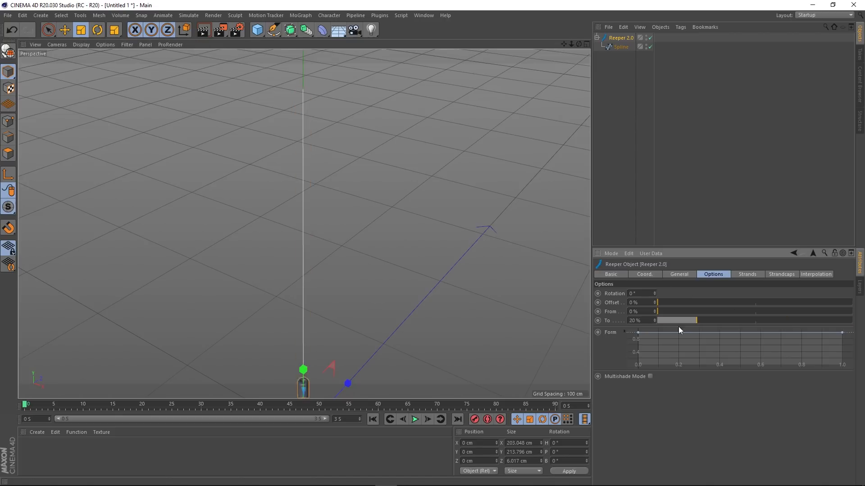
drag(696, 321, 842, 321)
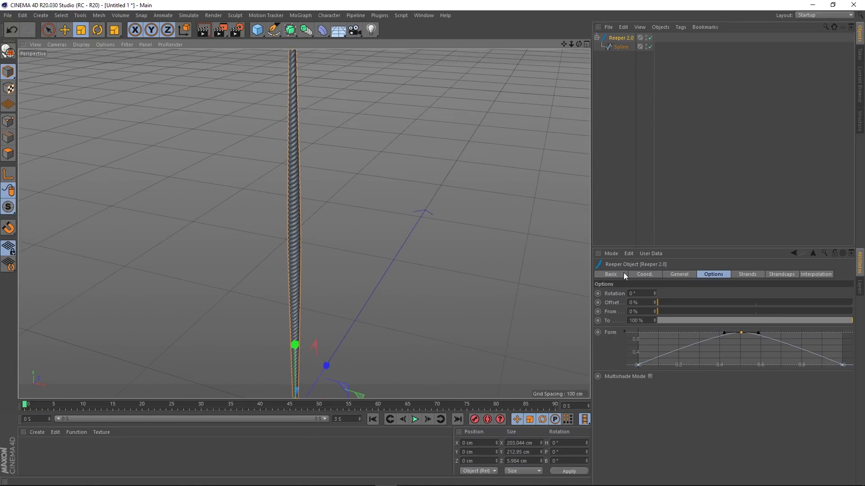
drag(740, 332, 713, 351)
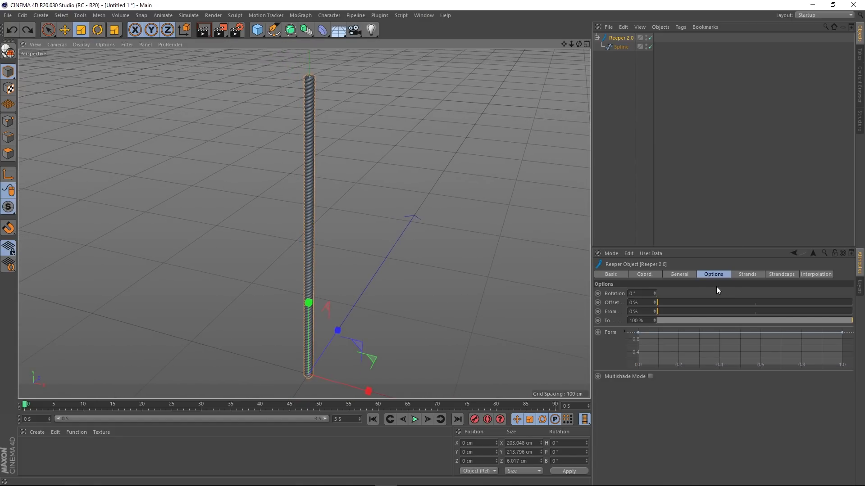
In the Strands tab, try Scaling and Rotation values, ending at 100% scaling and 0° rotation
click(747, 274)
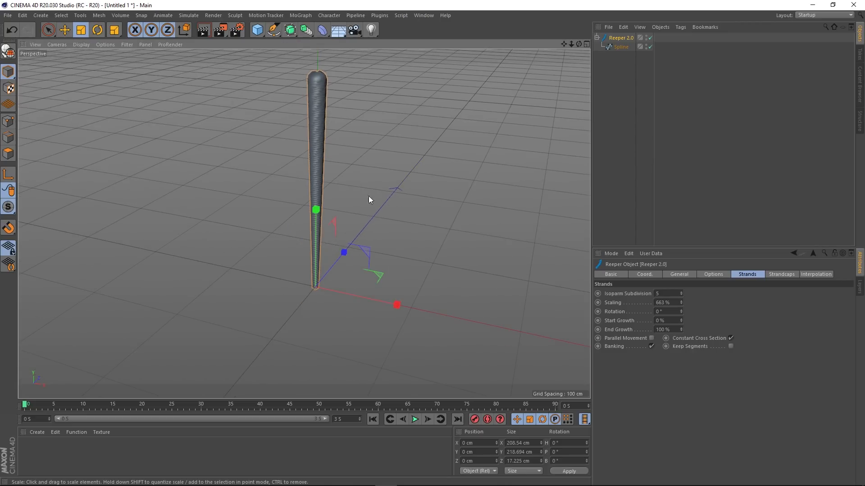
text(100 %)
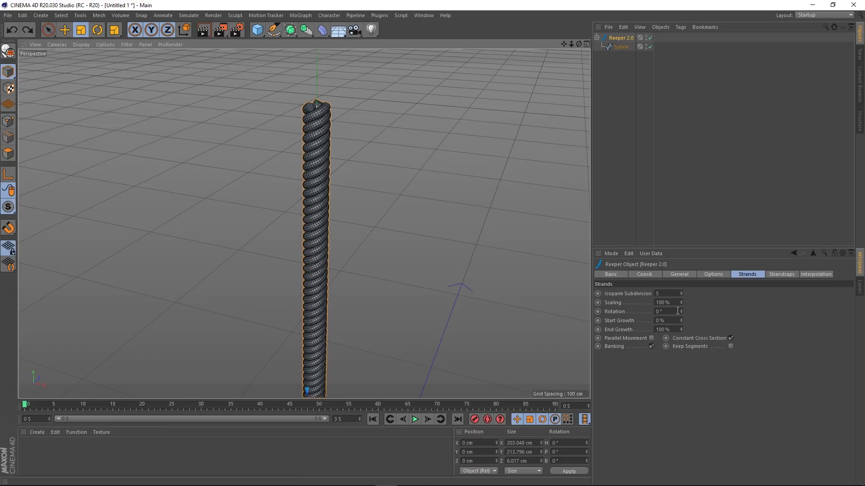
text(10)
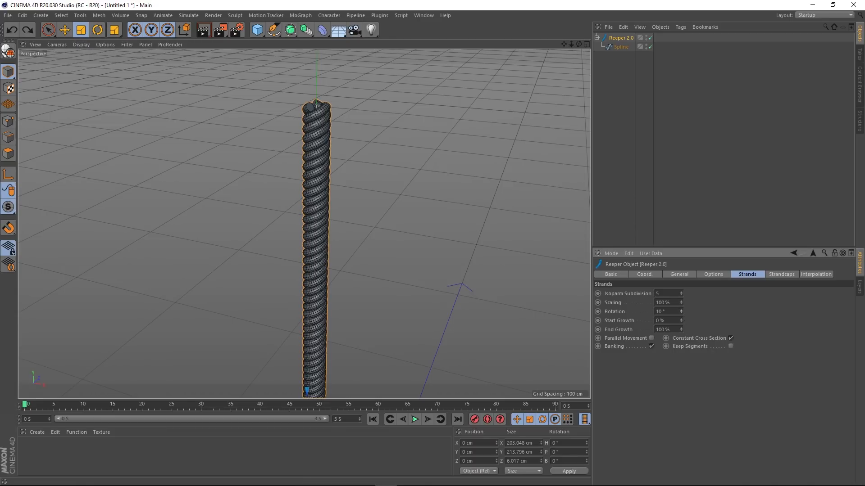
text(468)
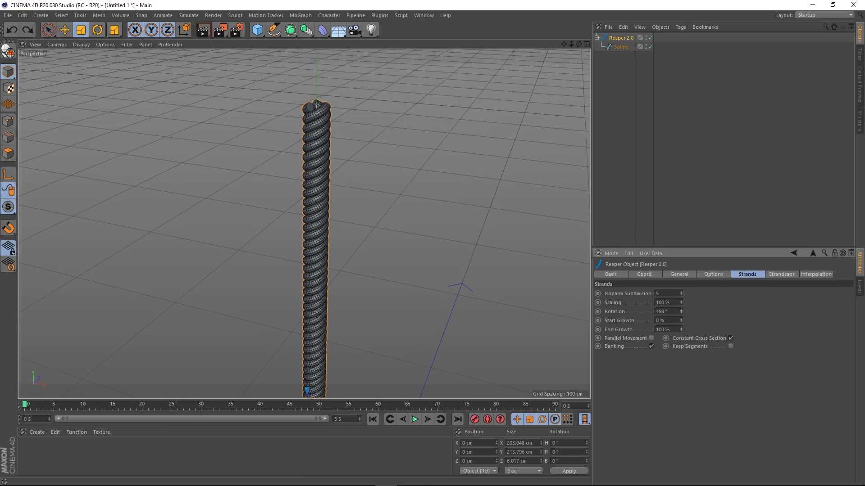
text(1074)
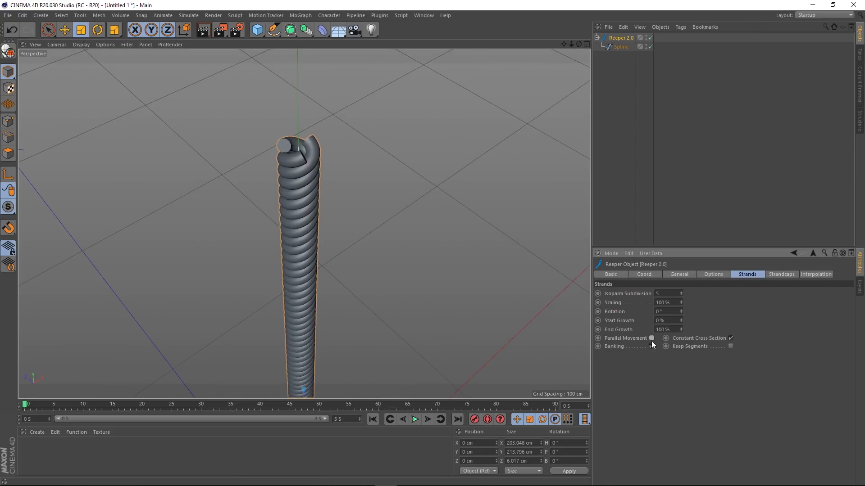
Try the strand options — parallel movement, banking, constant cross section, keep segments — and the end-cap choices
click(650, 346)
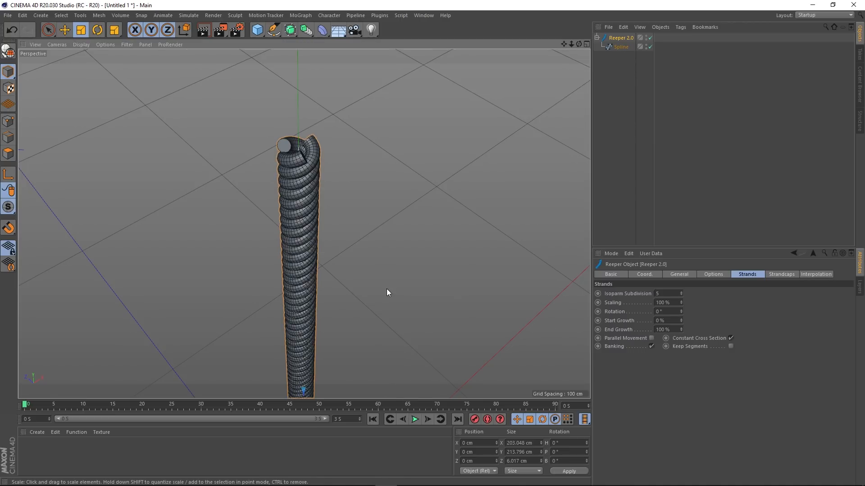
click(650, 346)
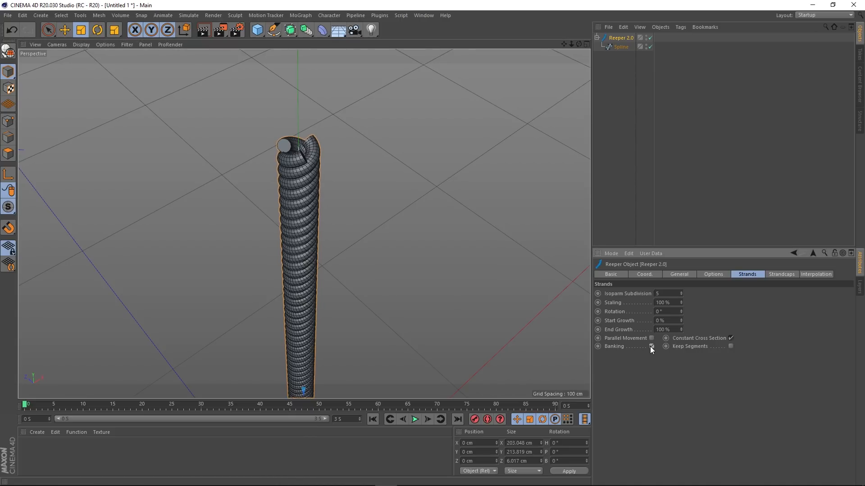
click(651, 346)
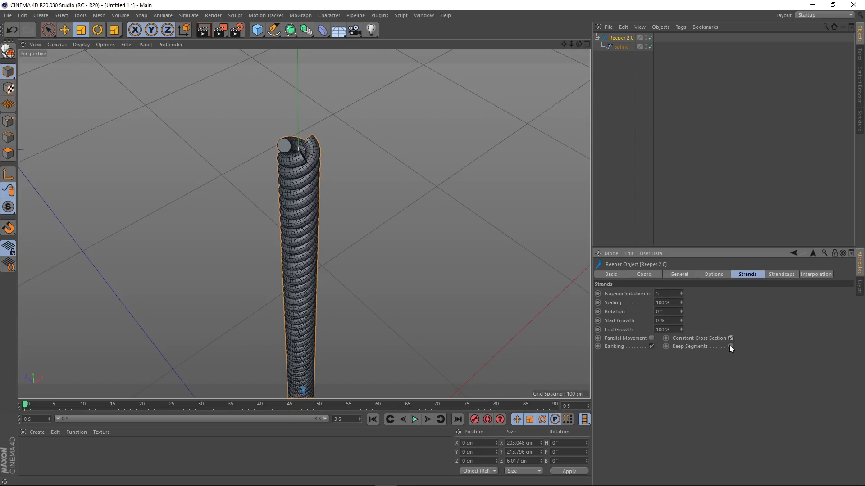
click(730, 337)
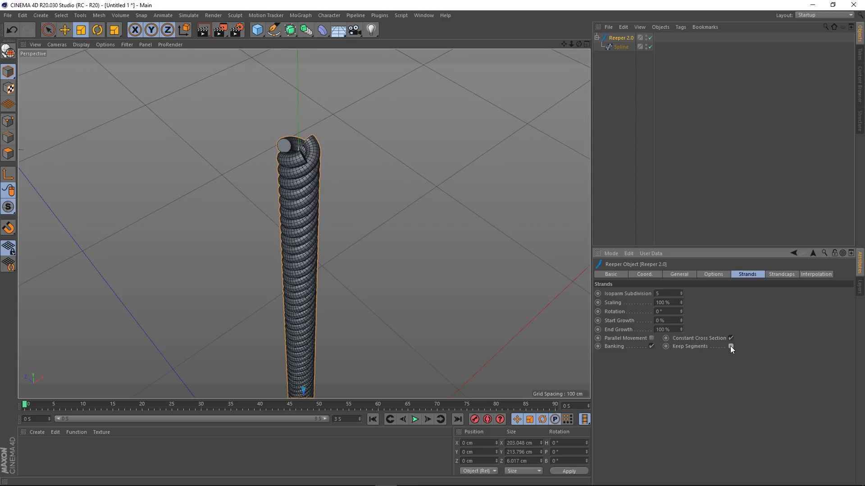
click(781, 274)
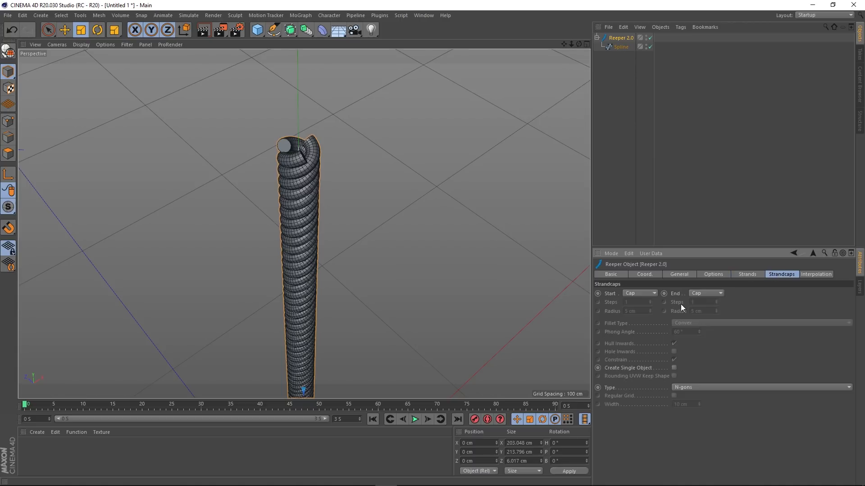
click(639, 293)
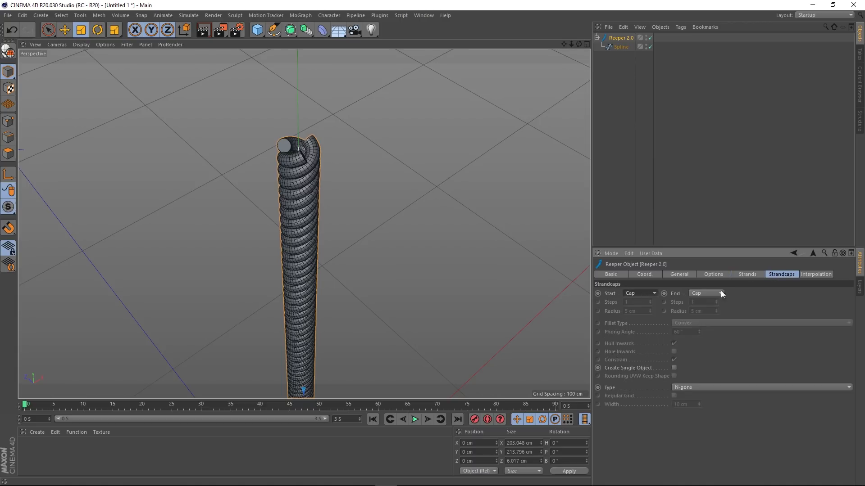
click(815, 274)
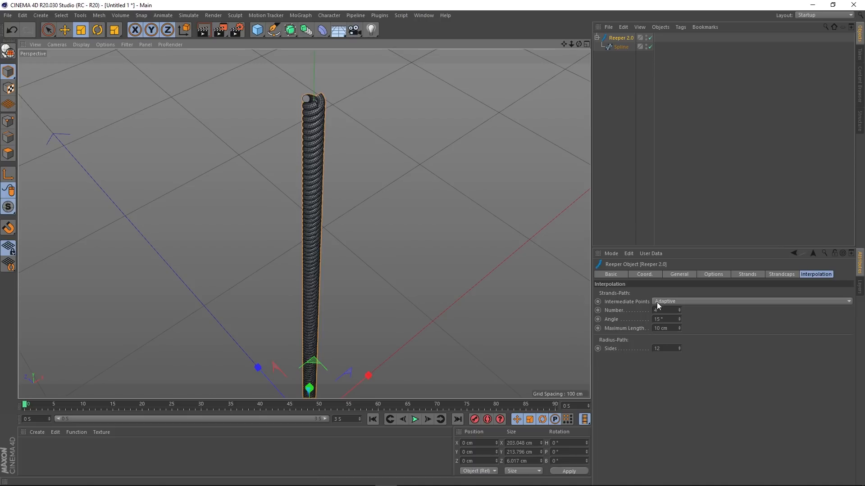
Set Intermediate Points to Uniform with Number 0 and Radius-Path Sides 8, after trying Adaptive with 4 and 15
click(750, 300)
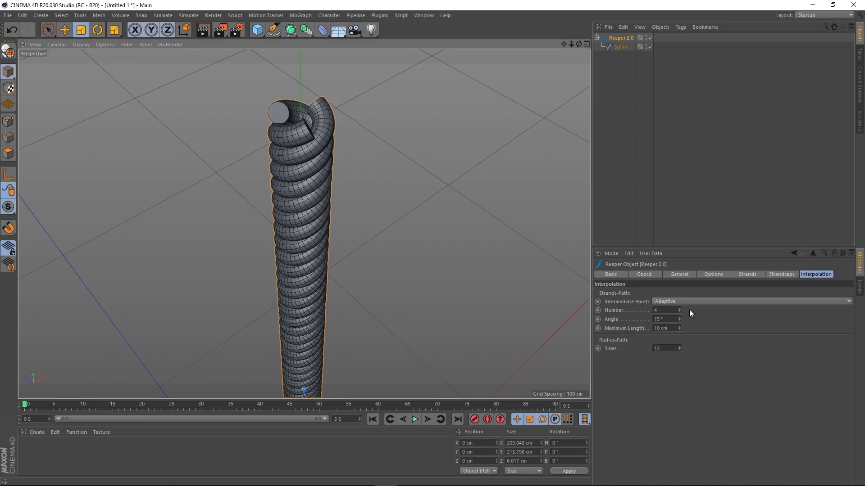
click(751, 301)
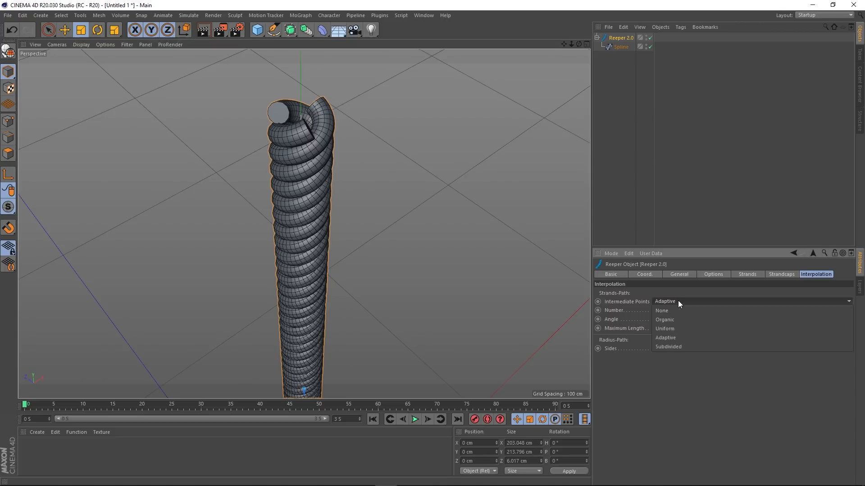
click(665, 338)
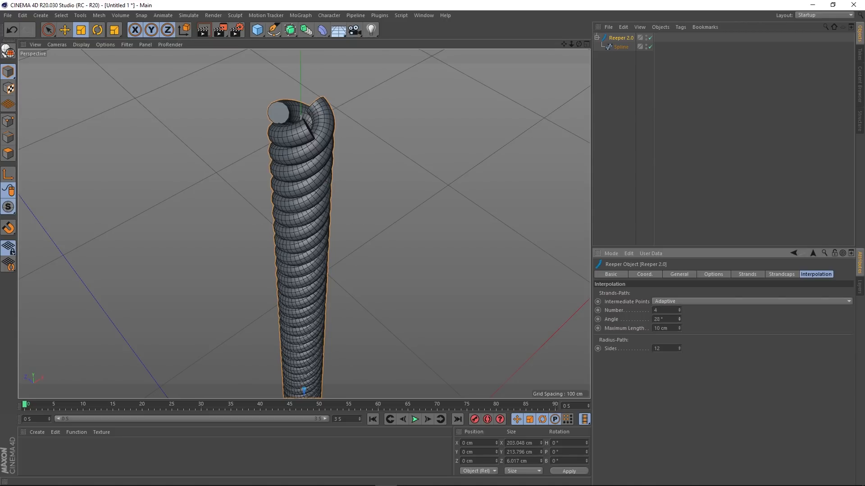
text(4)
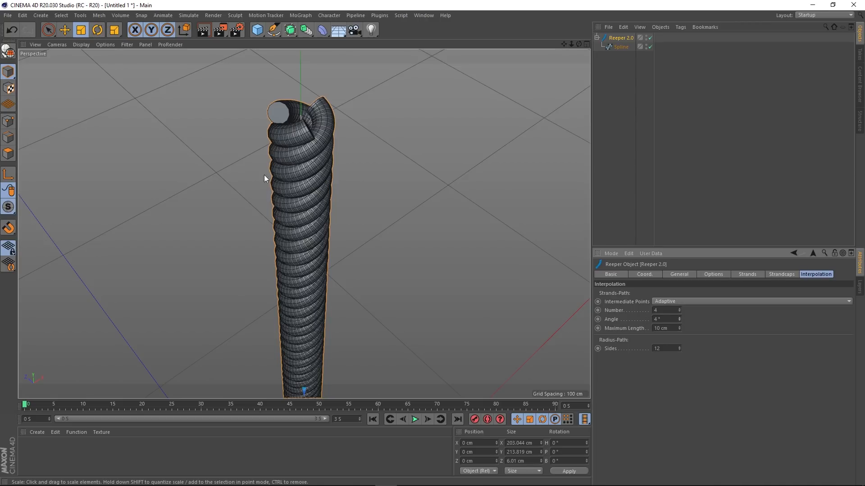
text(15)
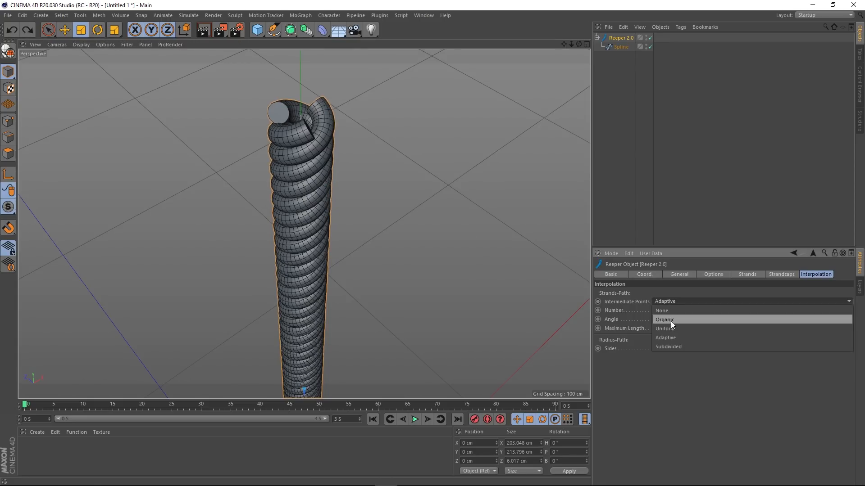
click(663, 328)
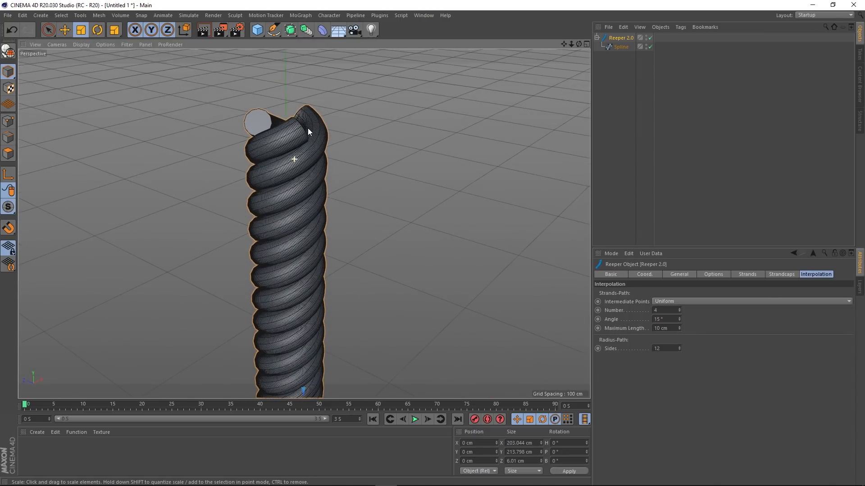
click(680, 319)
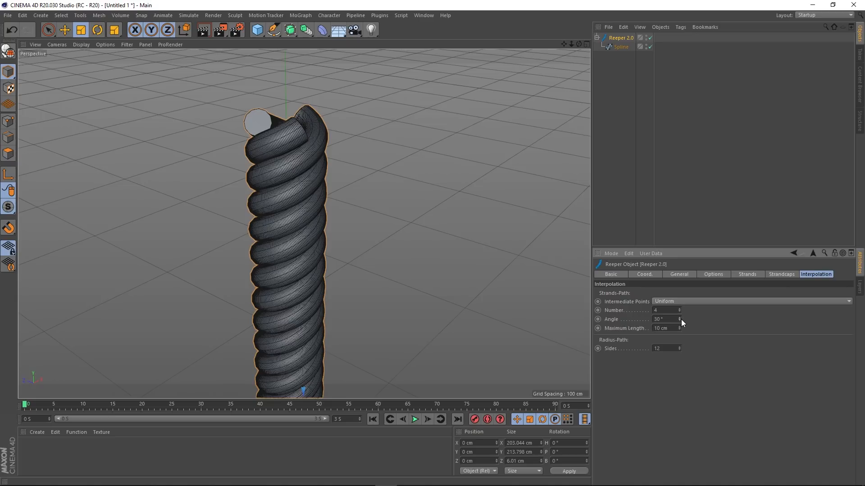
click(679, 308)
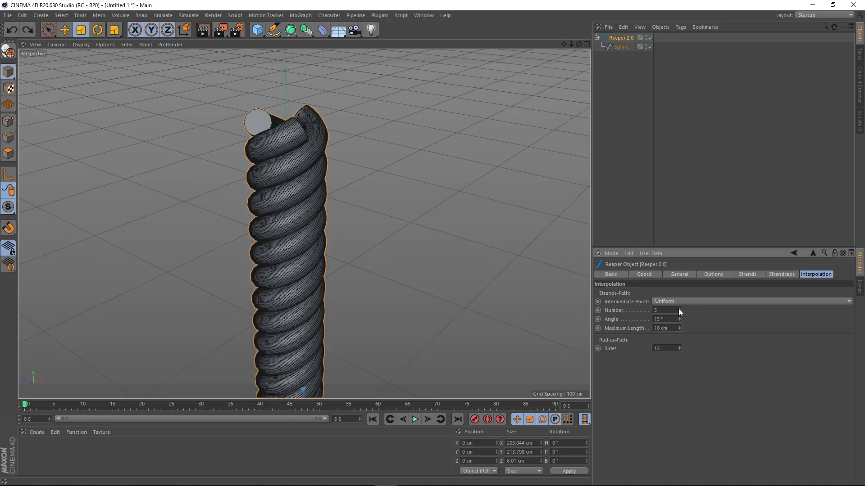
click(679, 312)
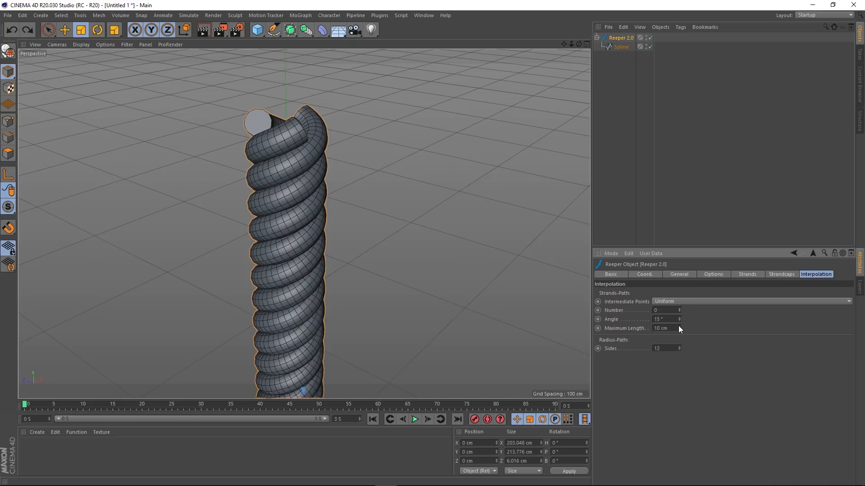
click(680, 349)
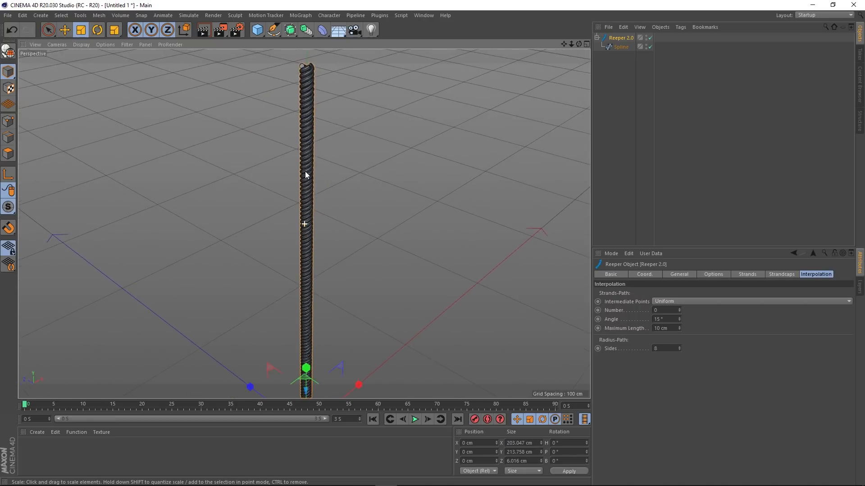
Select all points of the rope's child spline and subdivide it into evenly spaced points
click(621, 46)
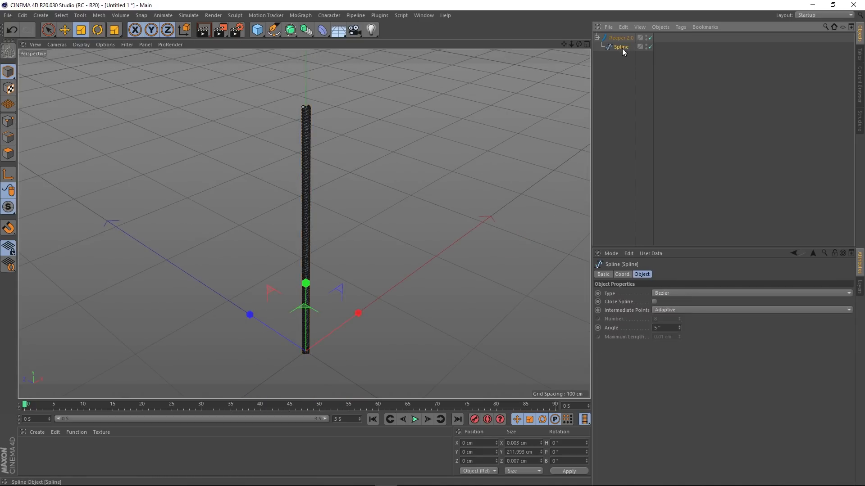
mouse_move(620, 40)
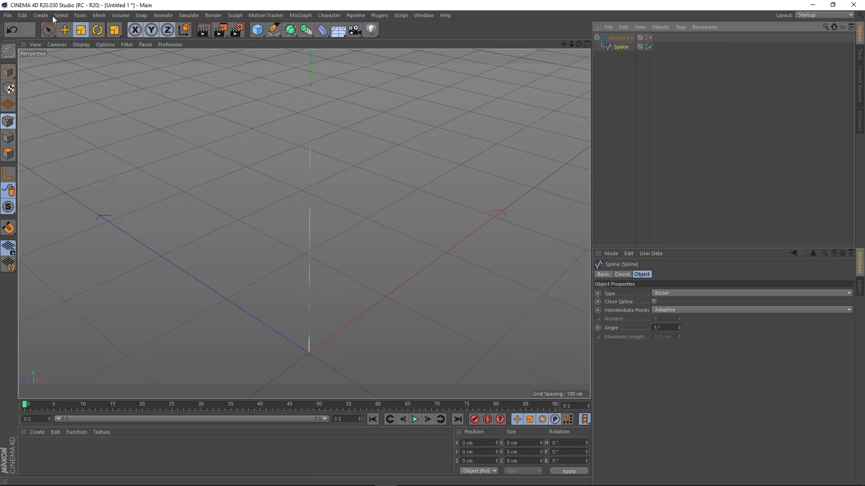
click(48, 29)
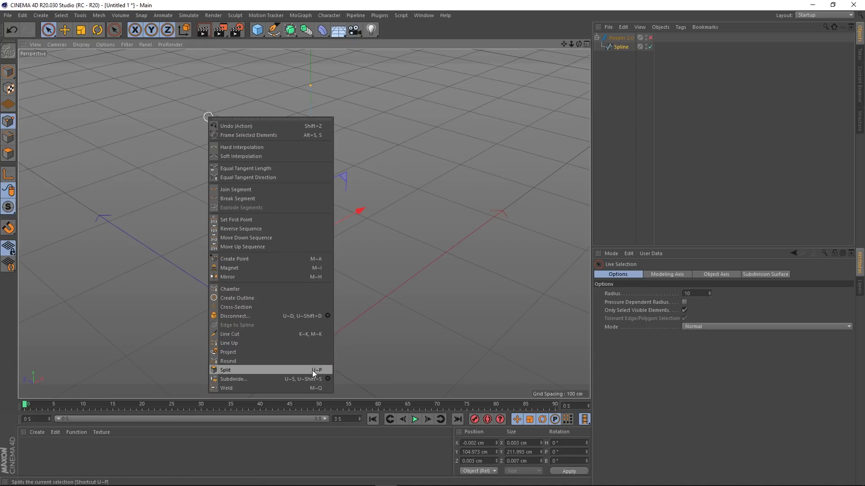
click(233, 380)
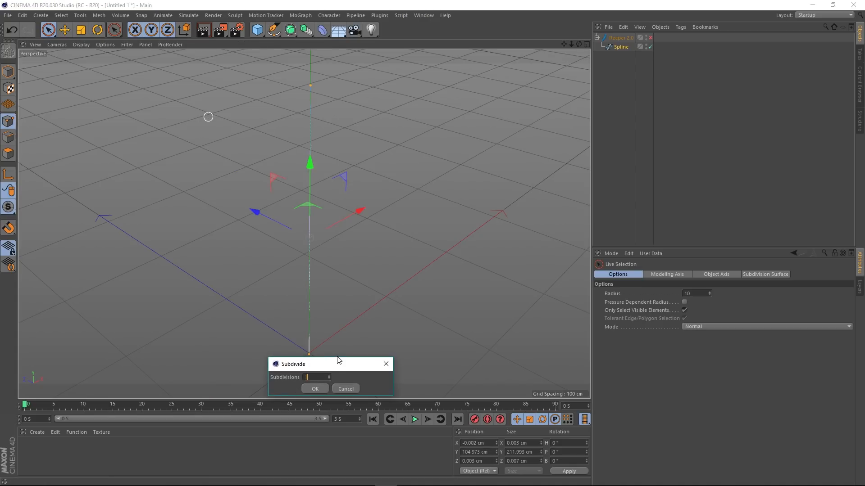
click(314, 389)
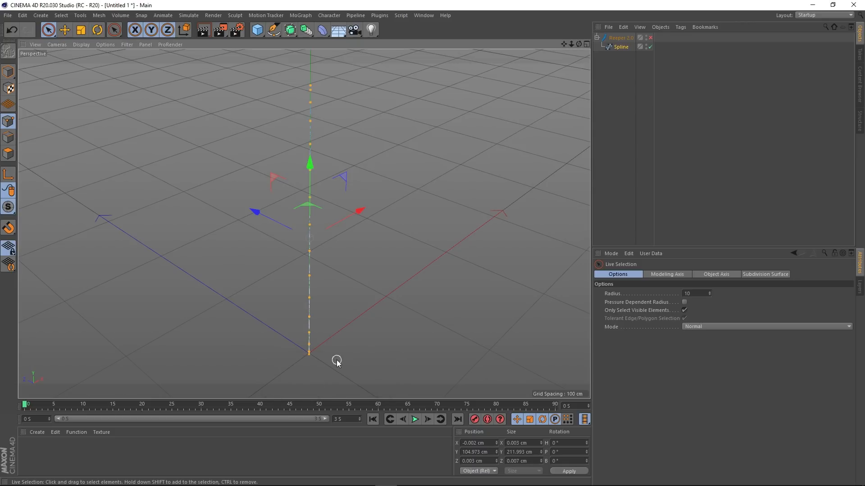
mouse_move(335, 59)
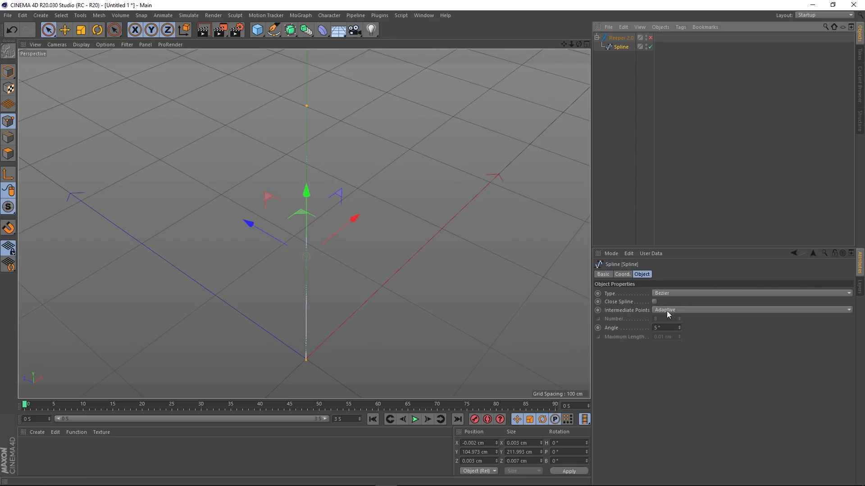
Make the spline Linear and subdivide it again into many evenly spaced points
click(750, 292)
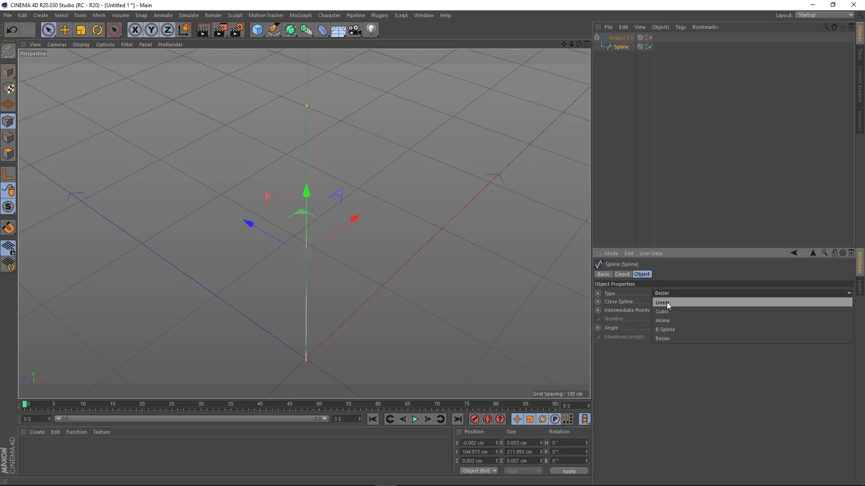
click(662, 303)
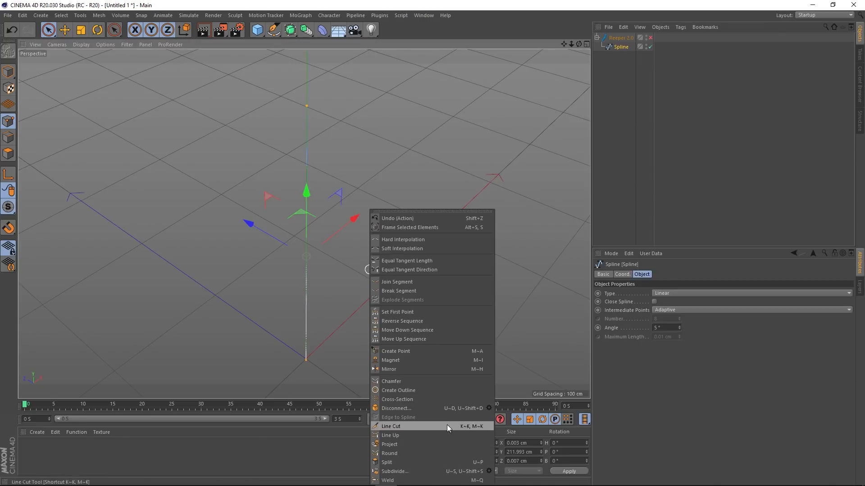
click(395, 471)
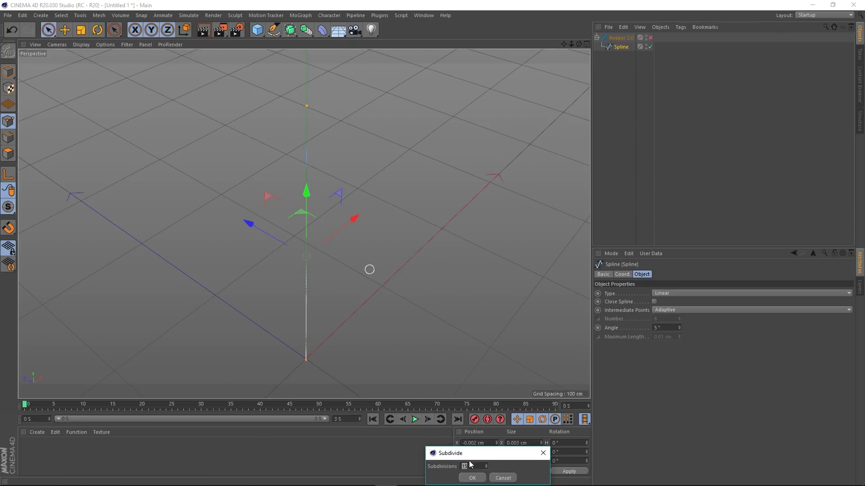
click(471, 478)
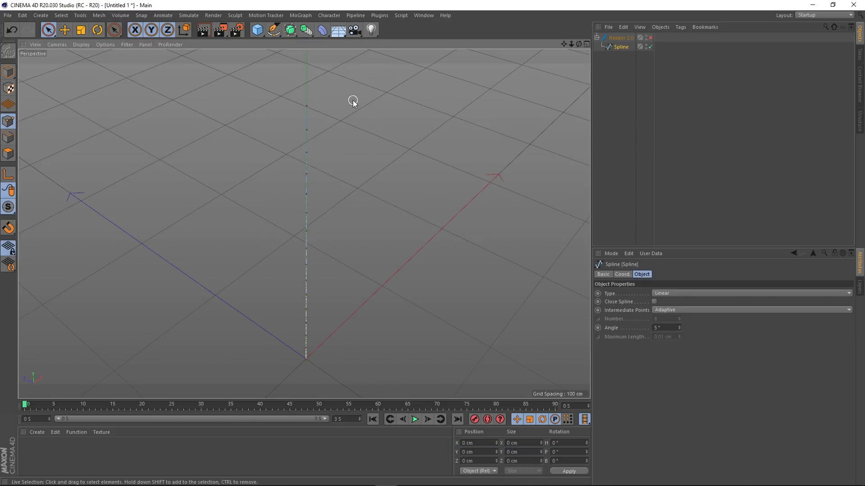
click(620, 47)
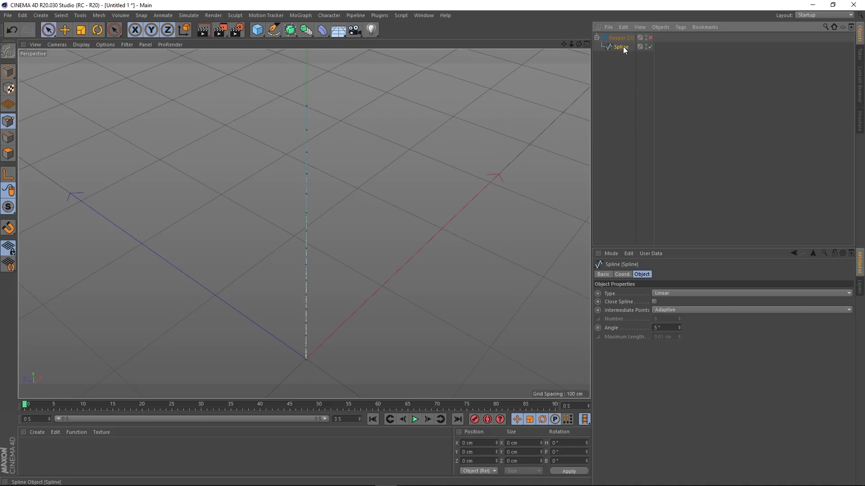
Add a Spline Dynamics hair tag to the spline and tilt it to about -45° pitch
right_click(620, 47)
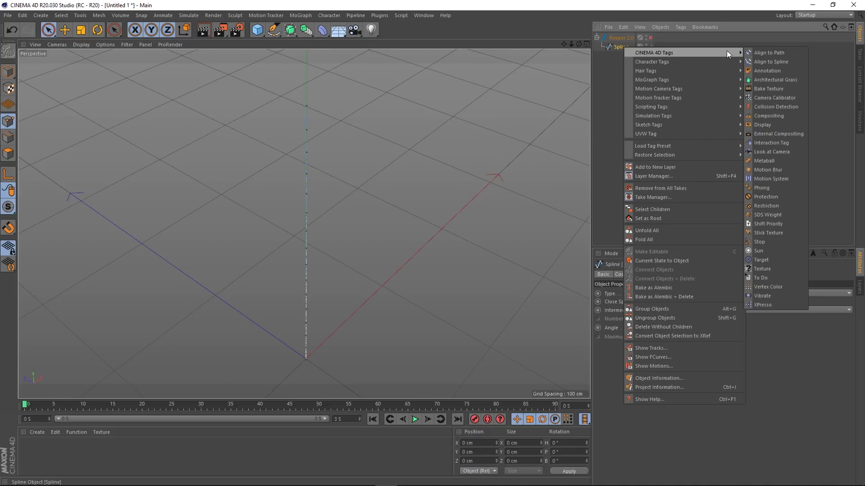
mouse_move(647, 71)
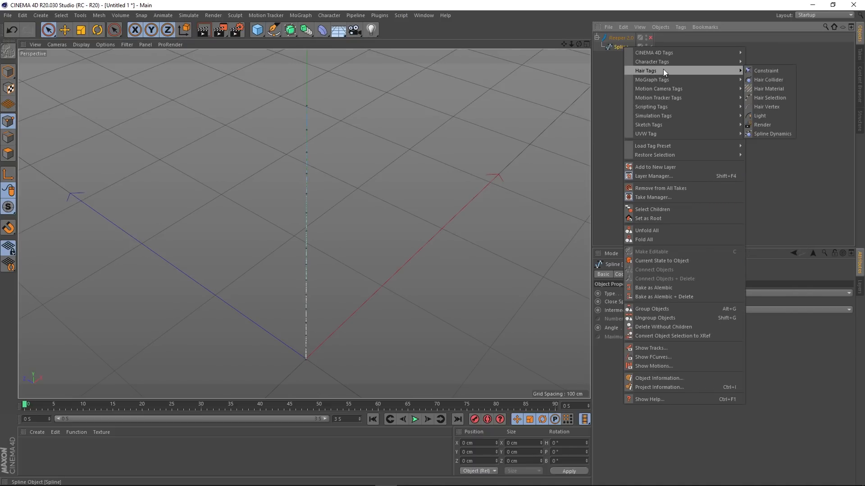
click(772, 133)
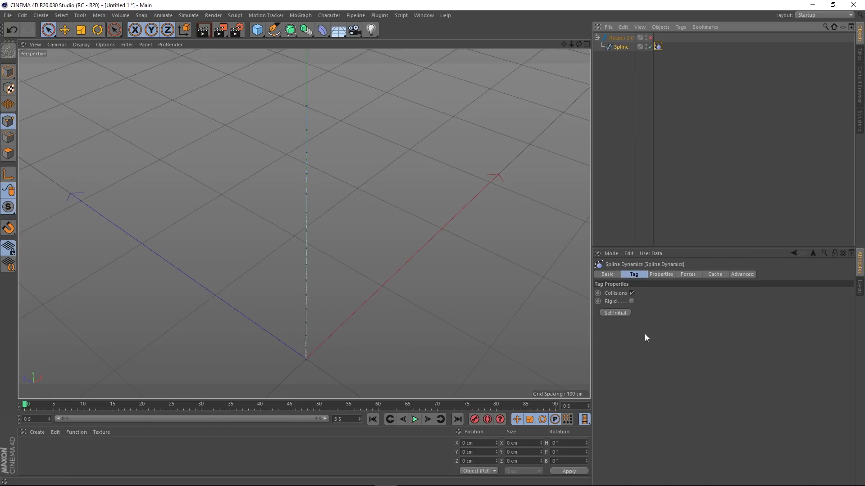
click(660, 273)
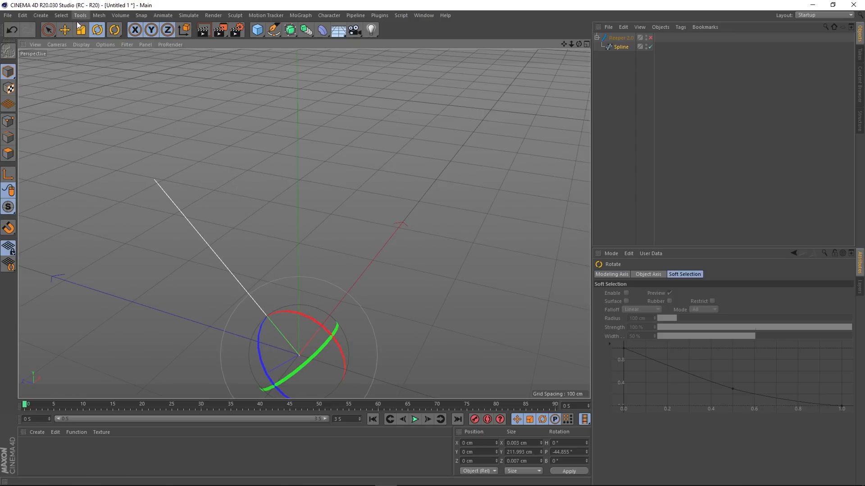
Move the tilted spline about 98 cm up along Y and recentre the view
click(64, 30)
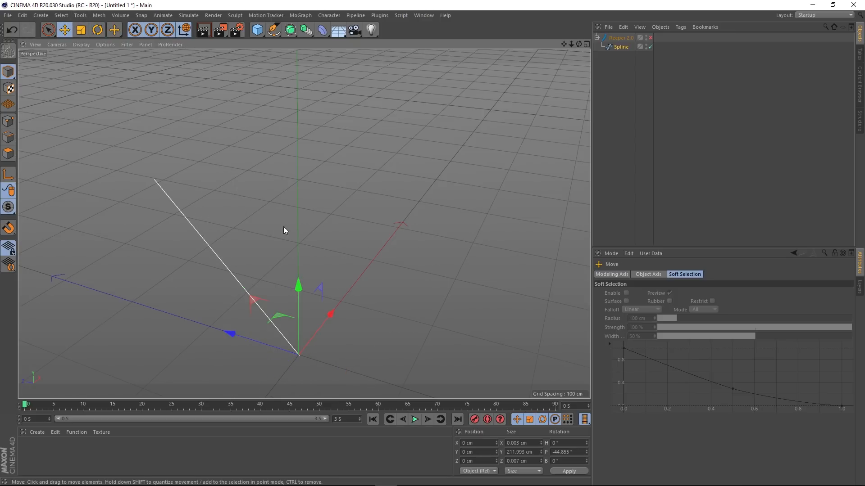
drag(298, 287, 298, 187)
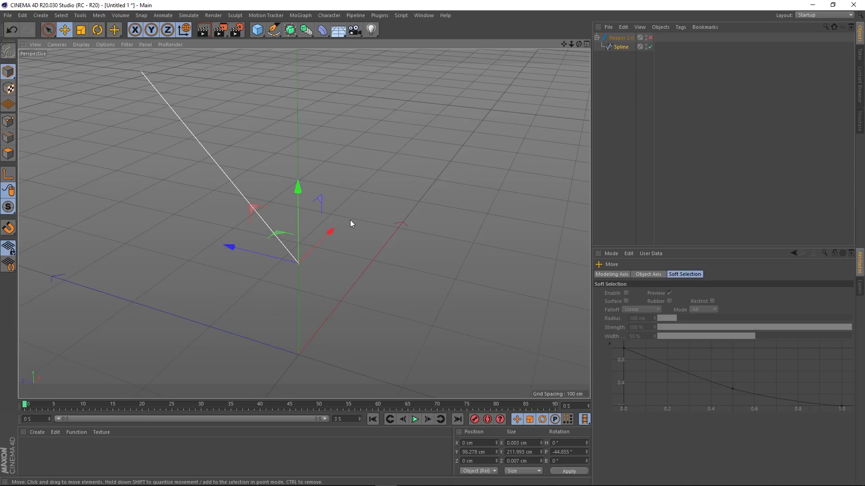
drag(351, 223, 478, 245)
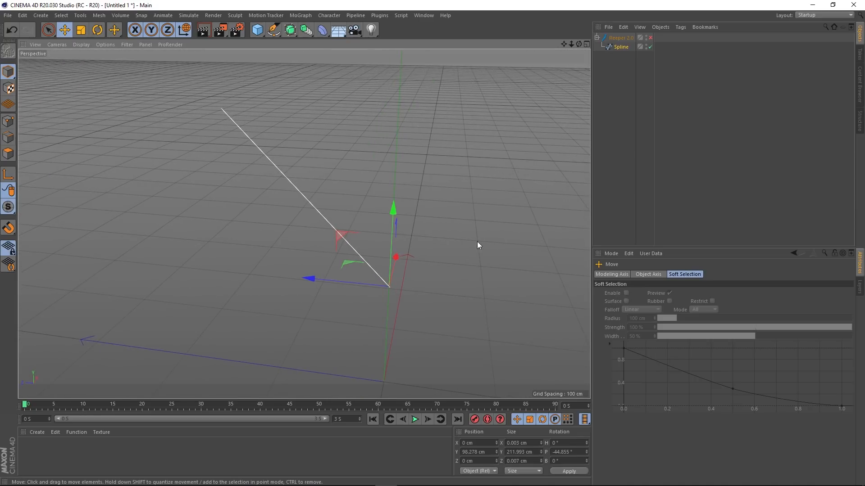
right_click(621, 46)
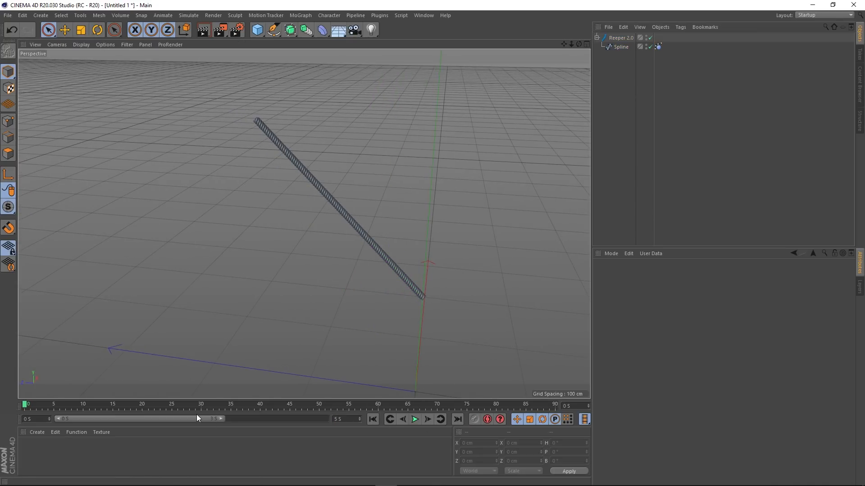
mouse_move(222, 422)
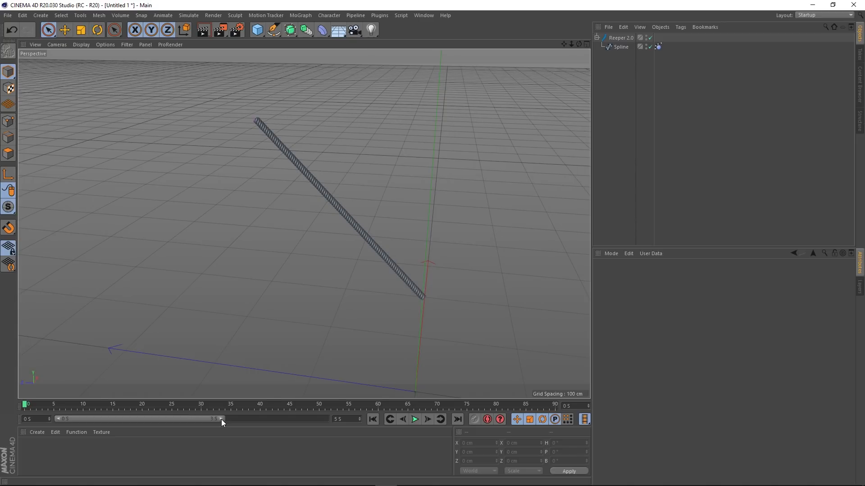
Extend the timeline to 150 frames and play the dynamics so the rope swings, then select the Reeper
click(414, 420)
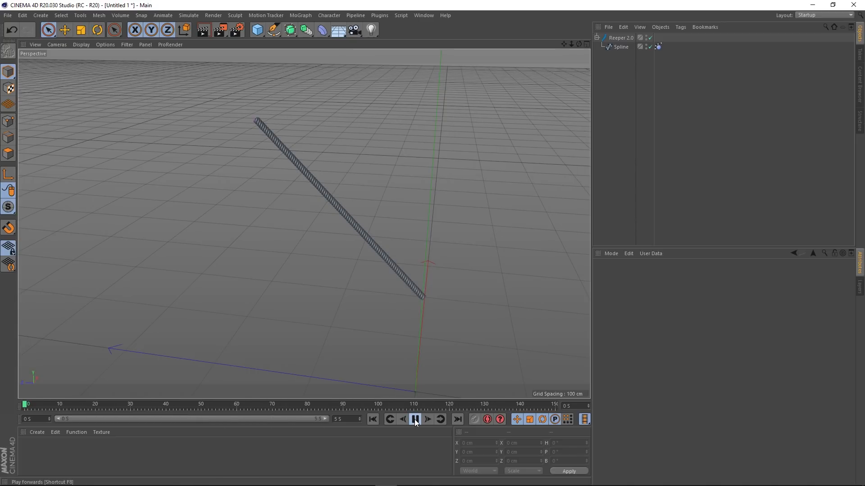
click(415, 420)
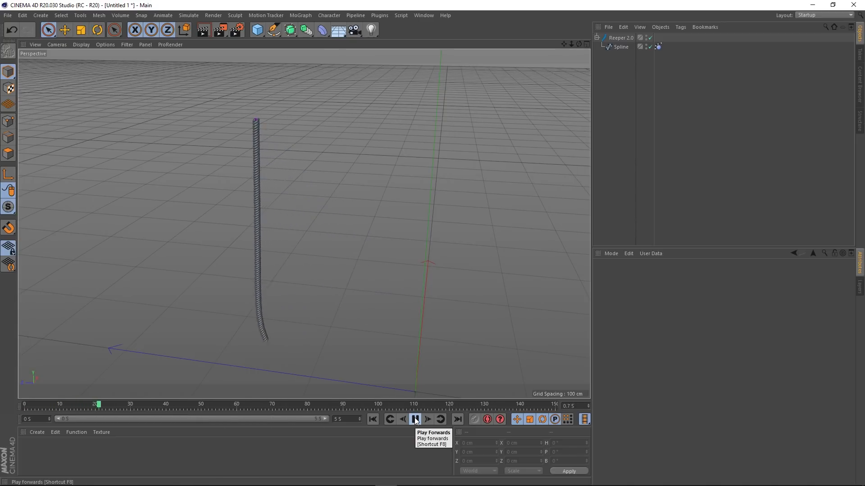
click(414, 419)
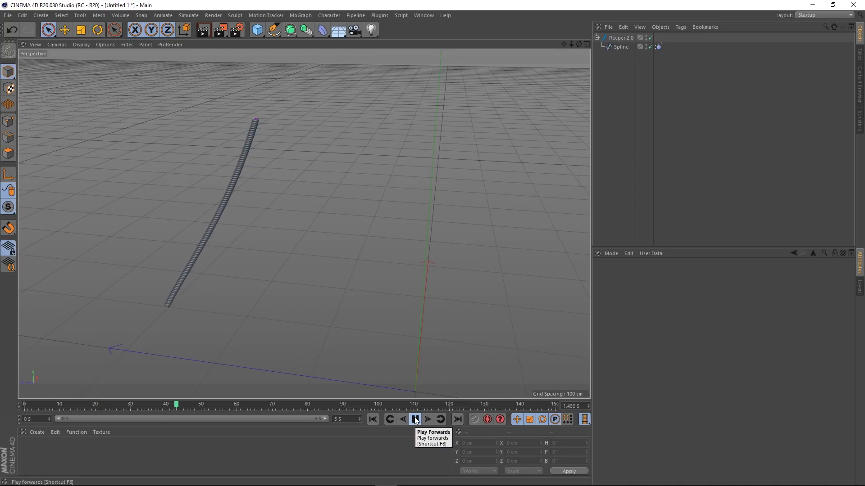
click(414, 418)
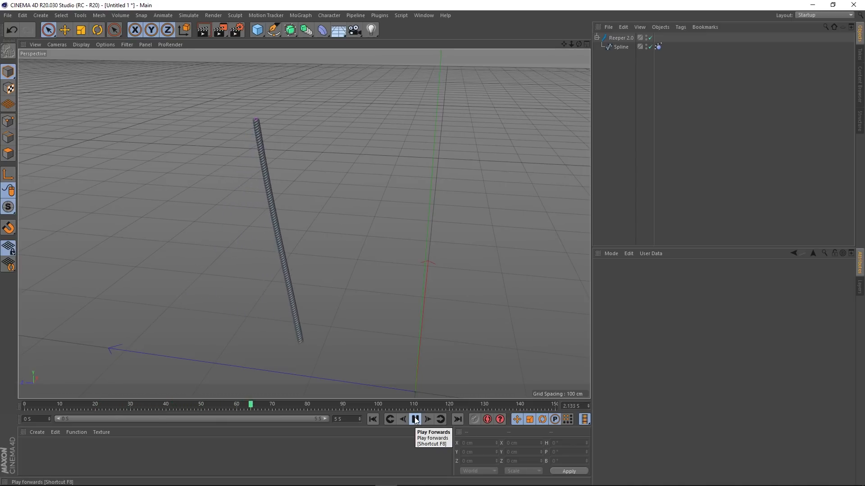
click(414, 419)
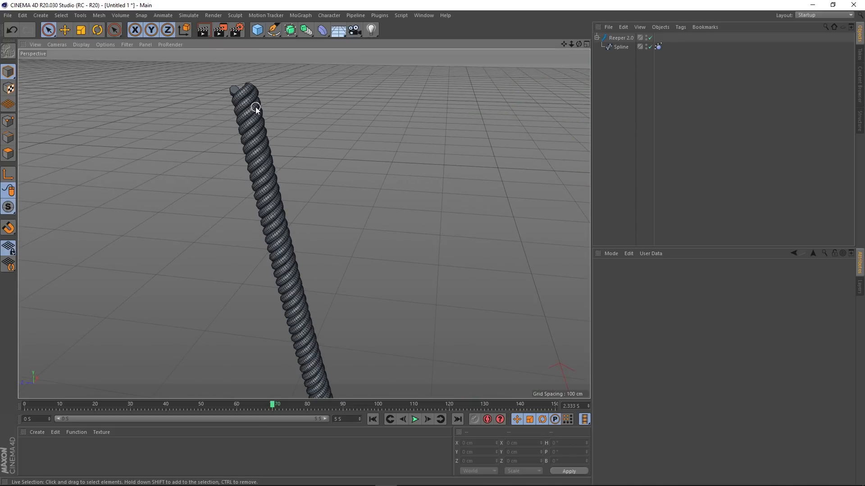
click(620, 38)
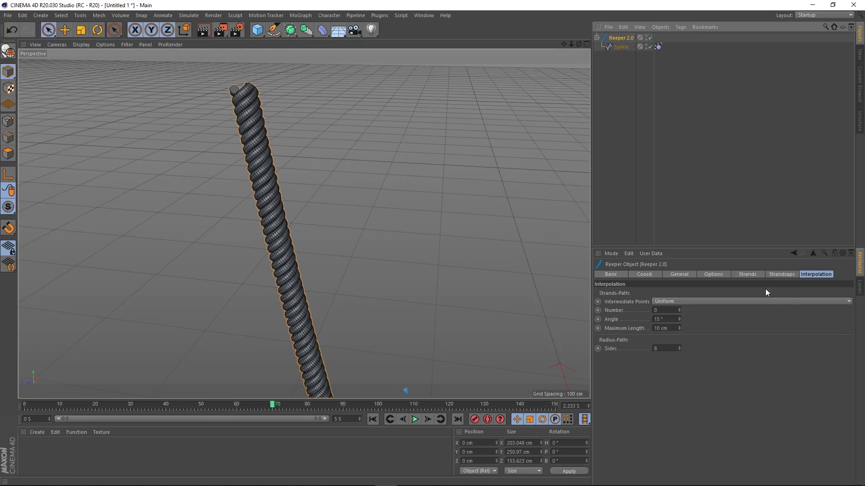
mouse_move(683, 323)
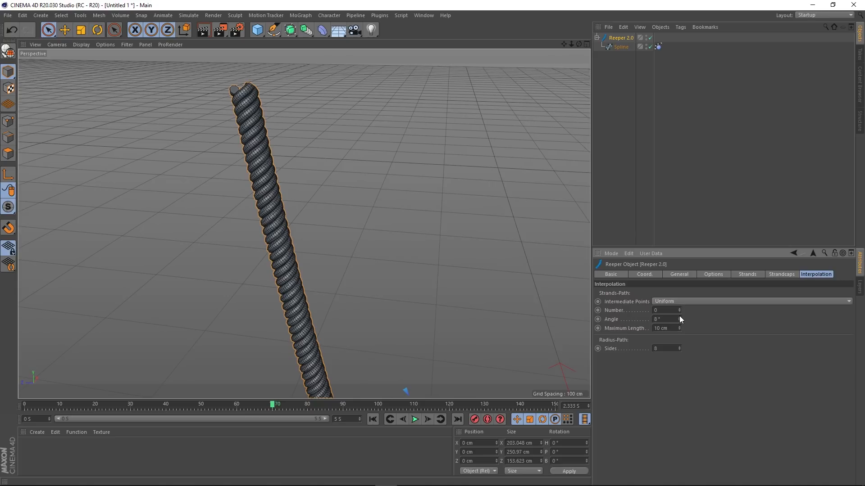
Try None and Subdivided intermediate points, then settle on Adaptive with a 76° angle
click(750, 301)
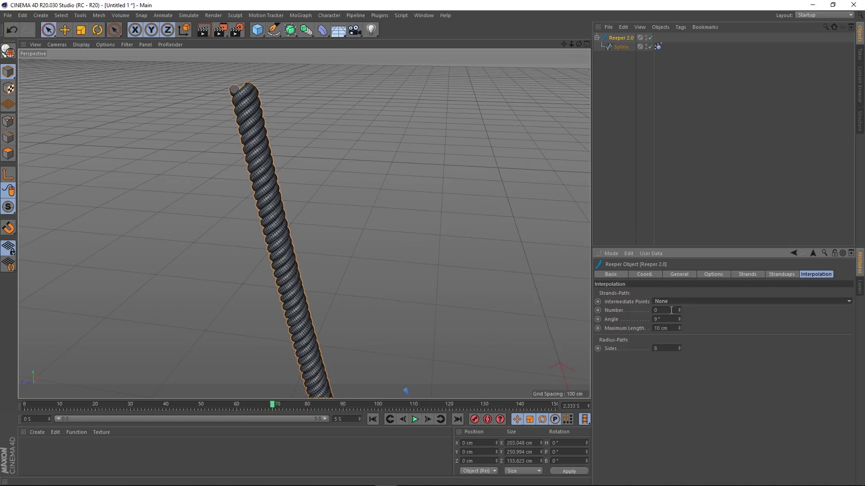
click(665, 319)
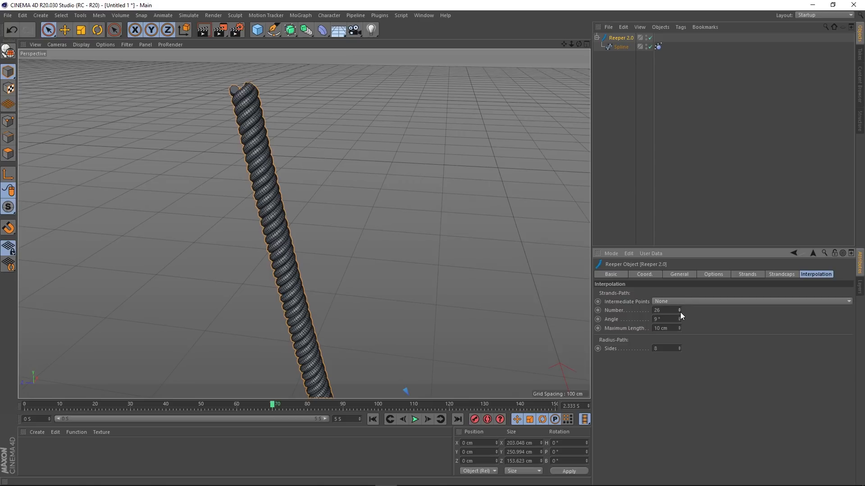
click(751, 300)
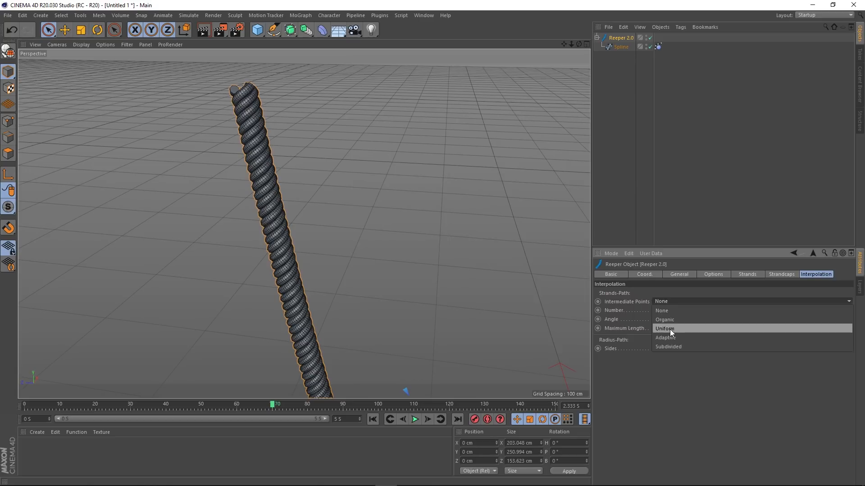
mouse_move(670, 346)
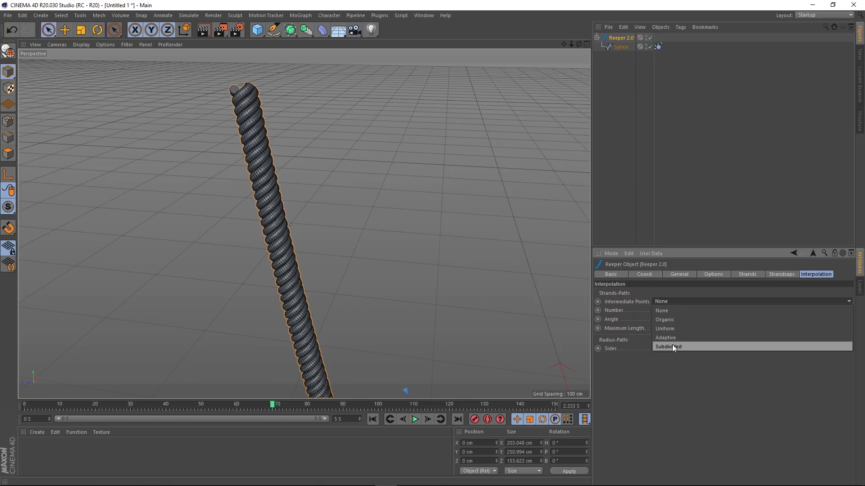
click(667, 346)
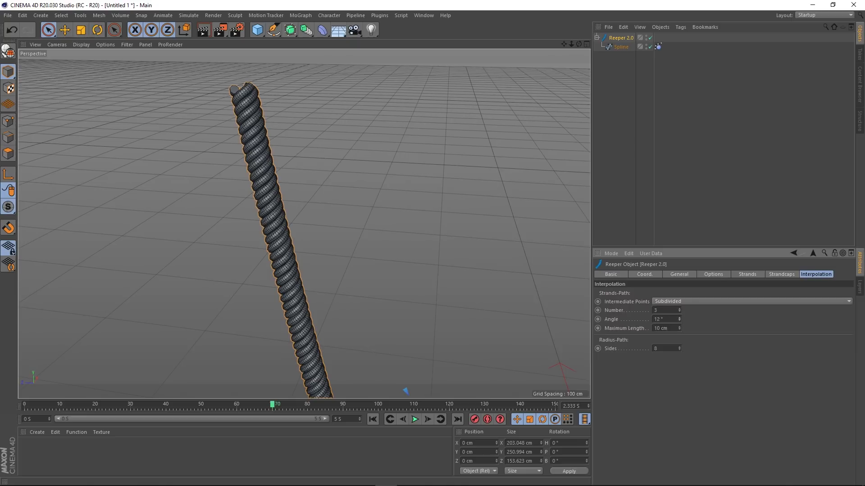
drag(679, 318, 678, 309)
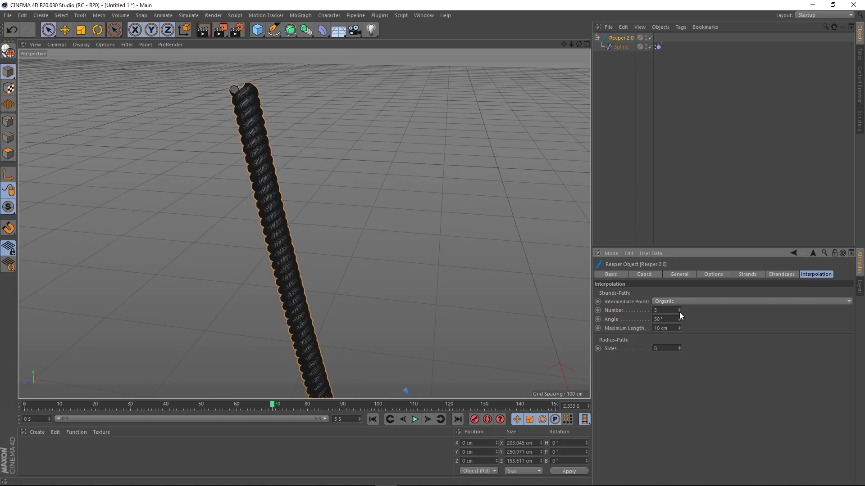
click(679, 313)
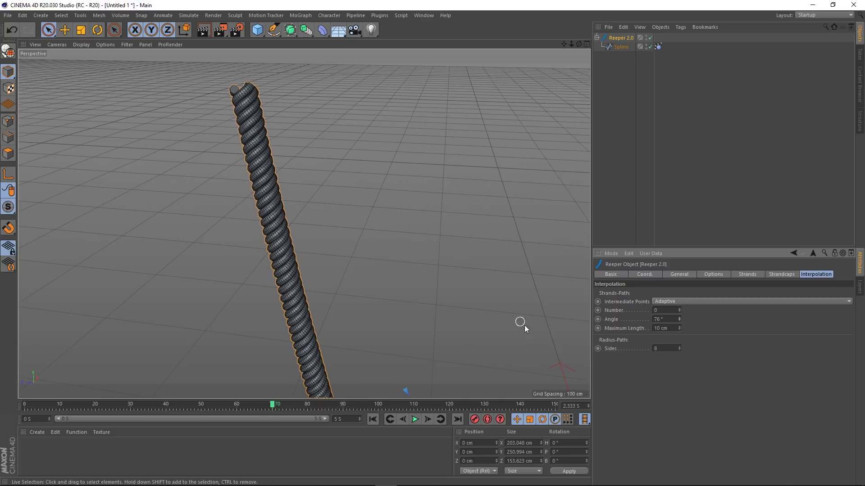
Lower the rope to a 7-sided cross-section, replay and stop the simulation at frame 0, and select Reeper 2.0
click(679, 350)
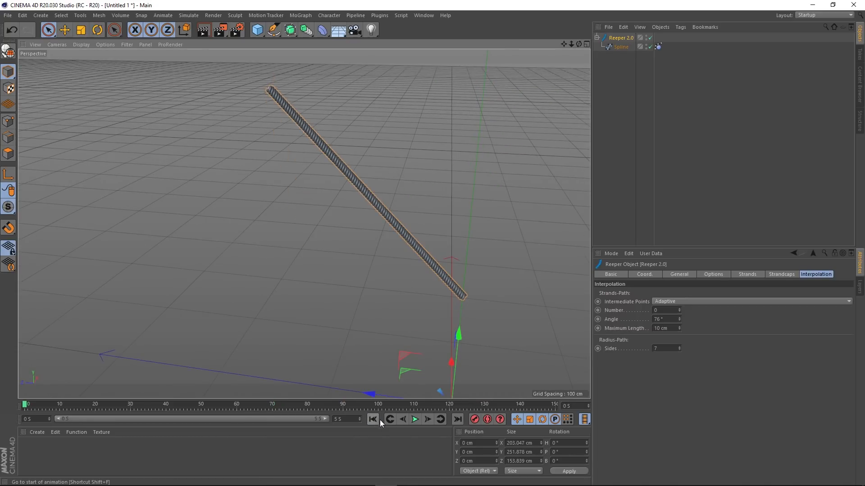
click(414, 419)
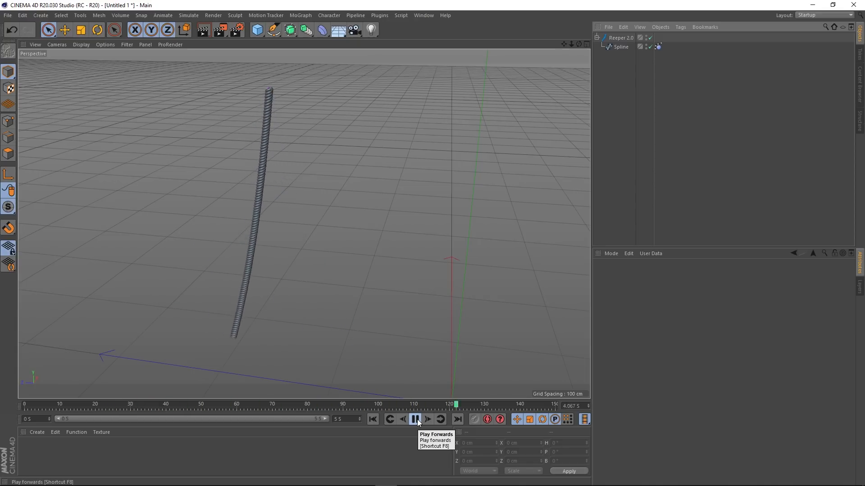
click(372, 420)
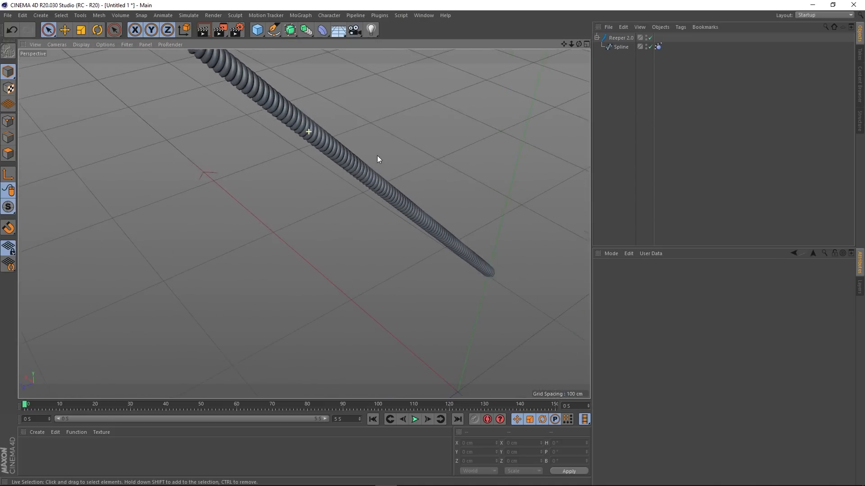
click(621, 38)
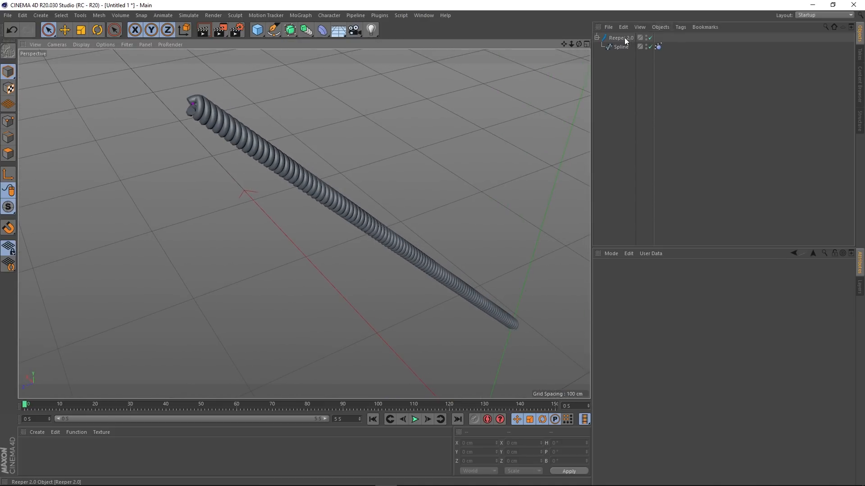
click(620, 38)
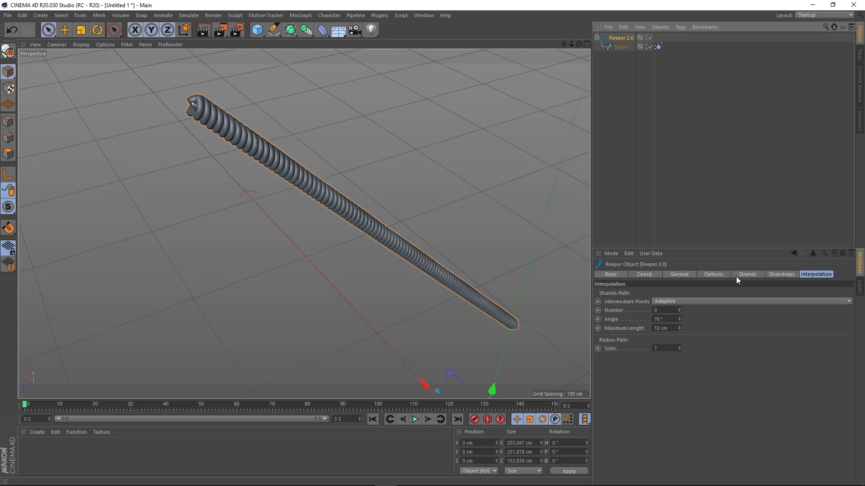
Set the rope to Coiled Rope (Multiple Strands) with 3 strands and 20 coils, then play it swinging
click(678, 274)
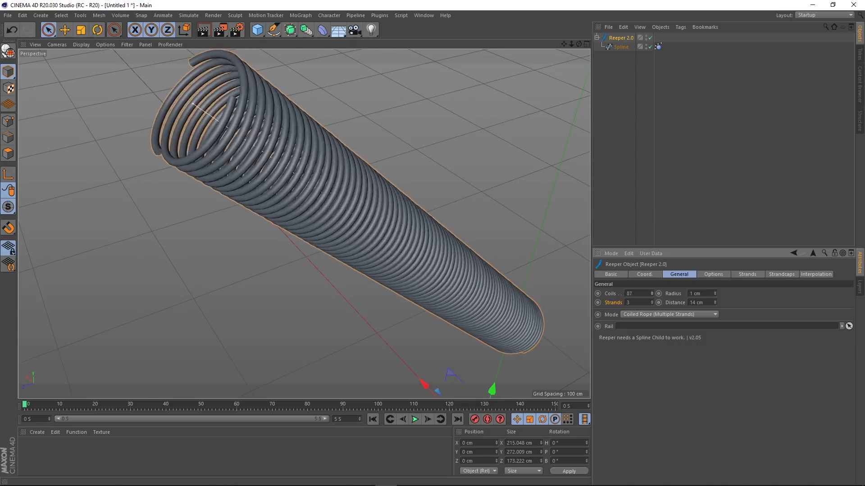
text(20)
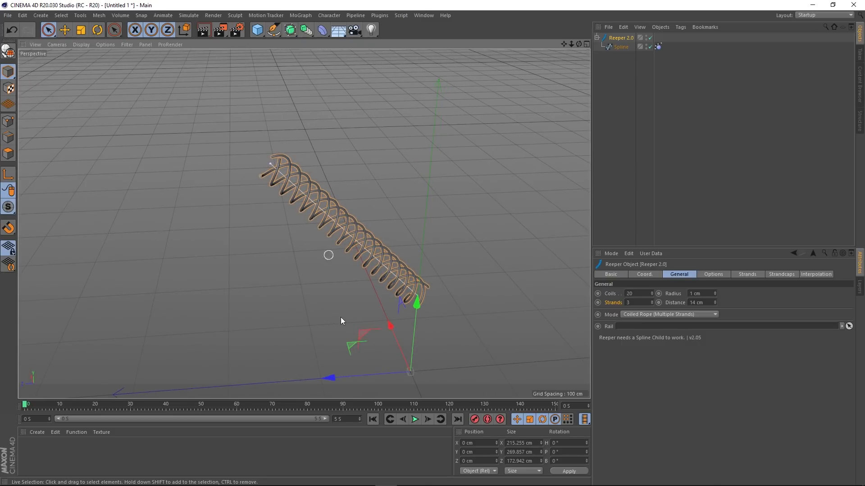
click(413, 419)
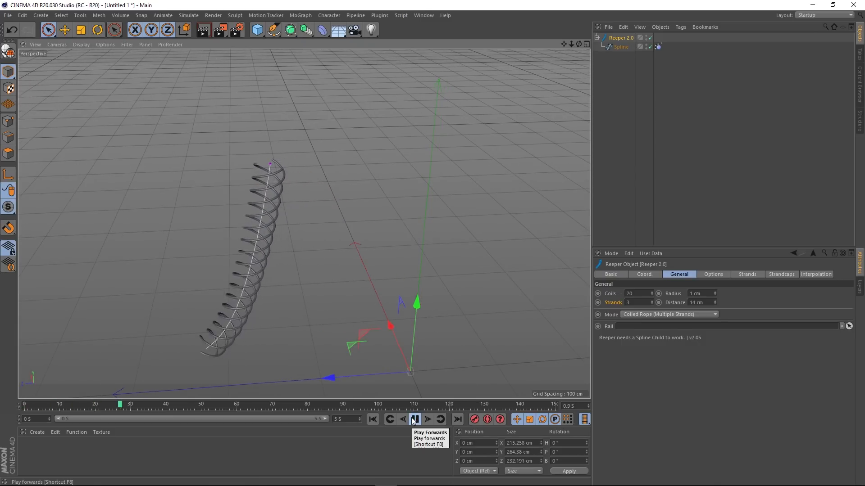
click(413, 419)
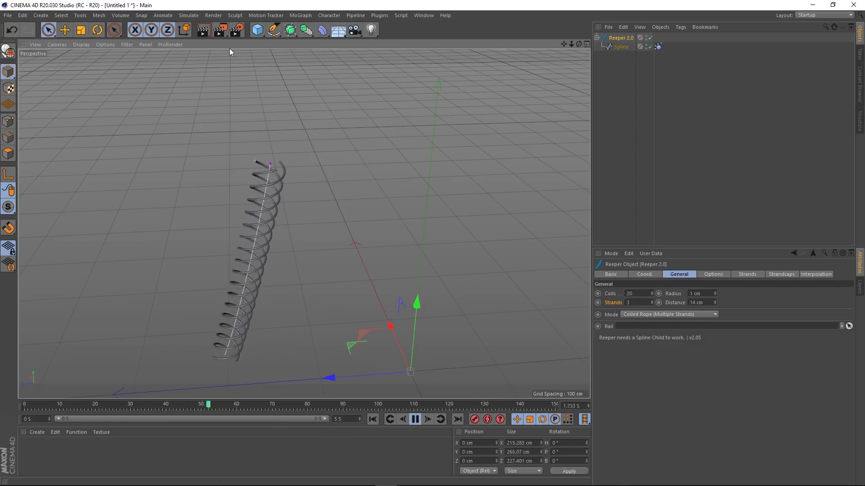
click(414, 418)
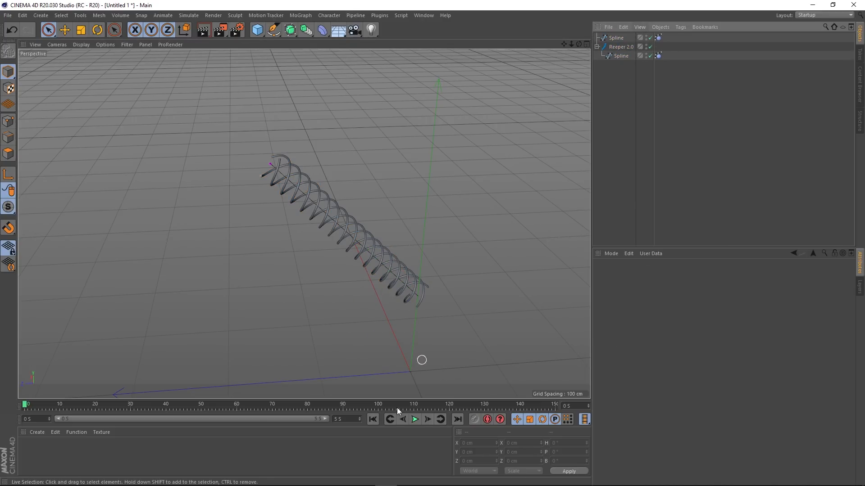
mouse_move(410, 463)
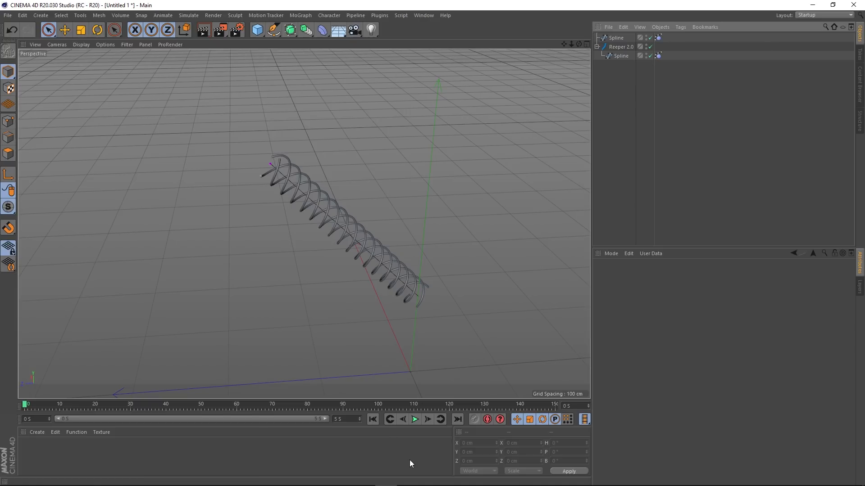
click(415, 420)
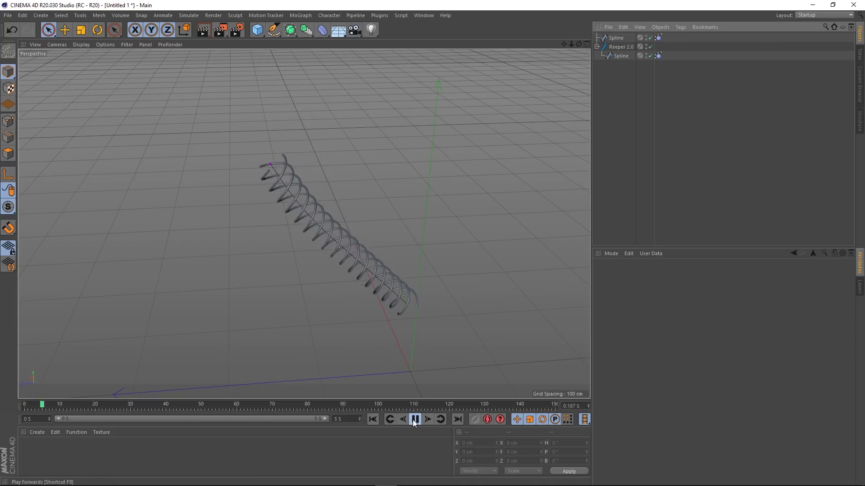
click(414, 420)
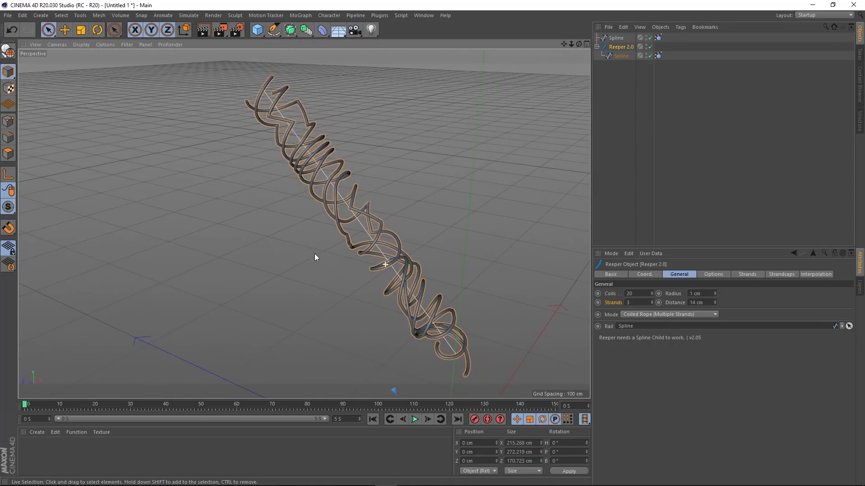
click(414, 420)
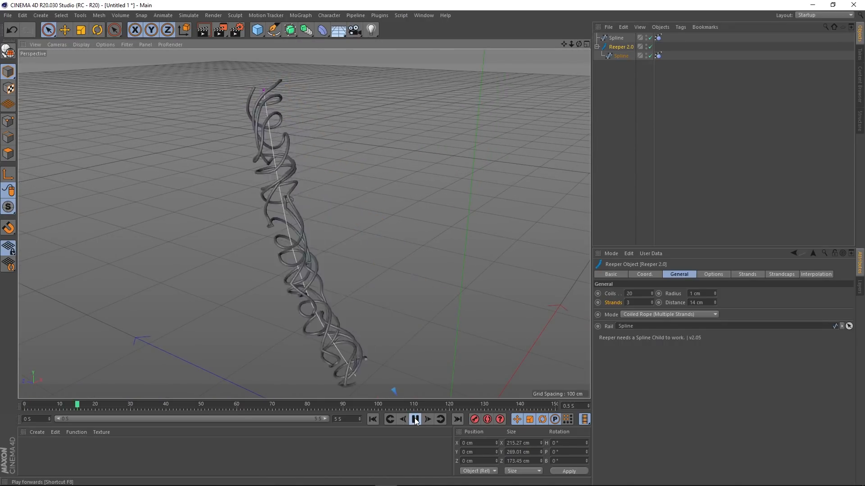
click(415, 420)
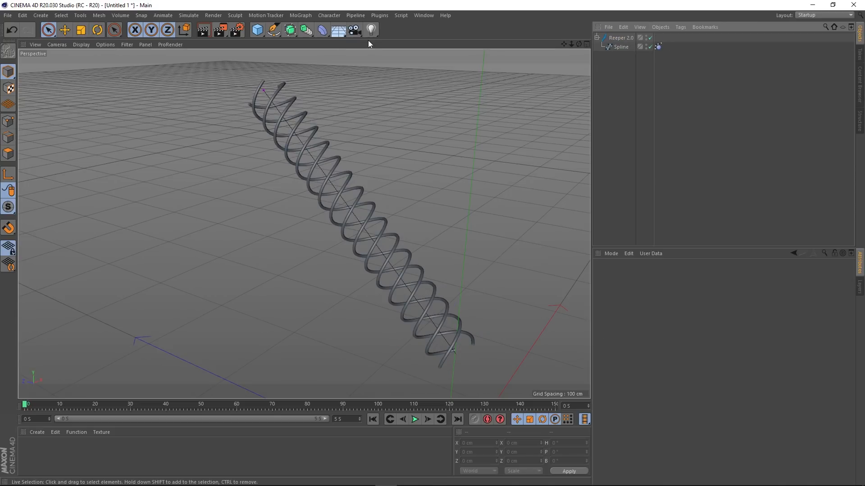
Draw a two-point Pen spline beside the rope and link it as the Reeper's Rail, then play
click(272, 30)
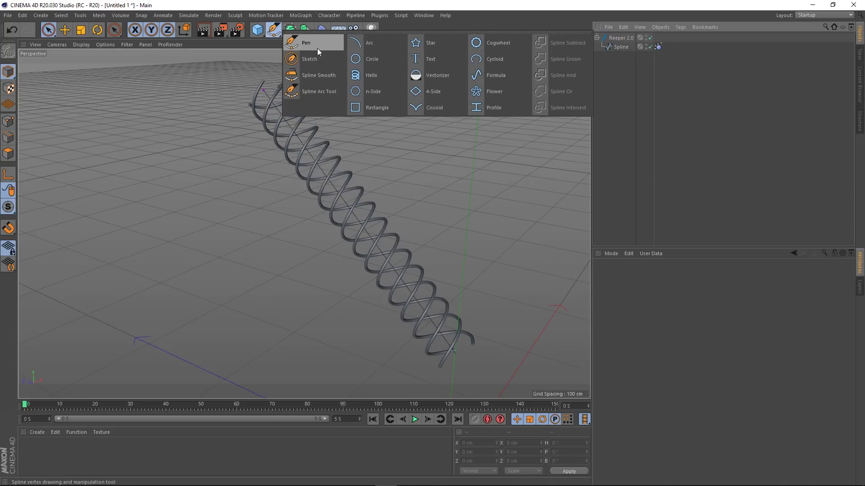
click(306, 44)
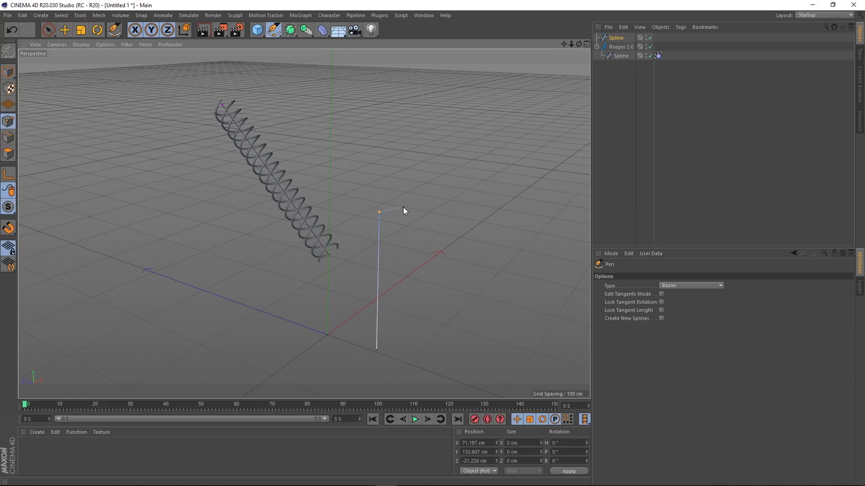
click(621, 46)
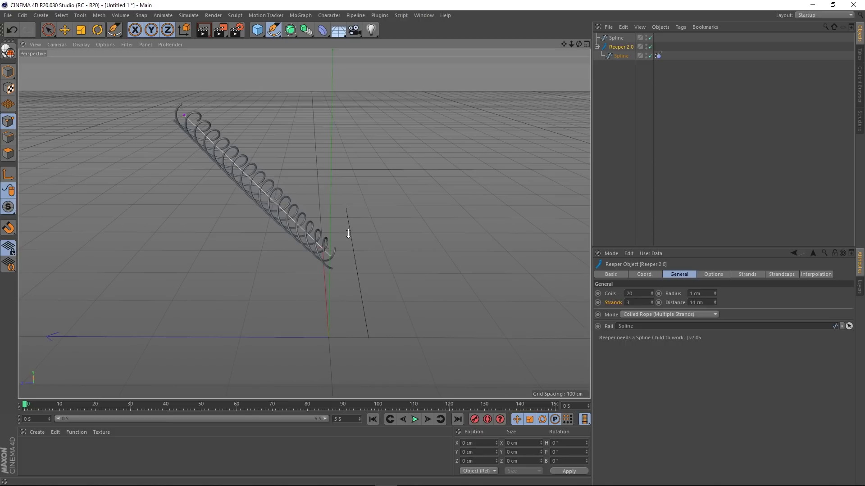
click(415, 420)
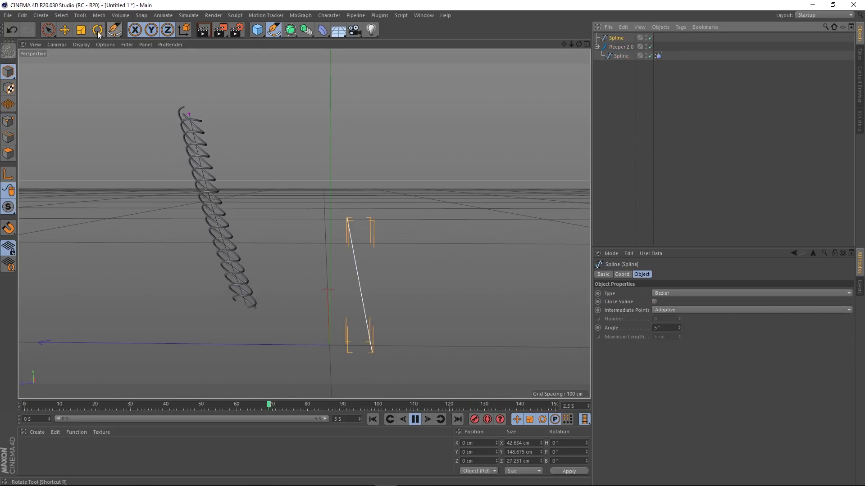
With the Rotate tool, twist and tilt the rail spline during playback so the rope swings with it
click(97, 29)
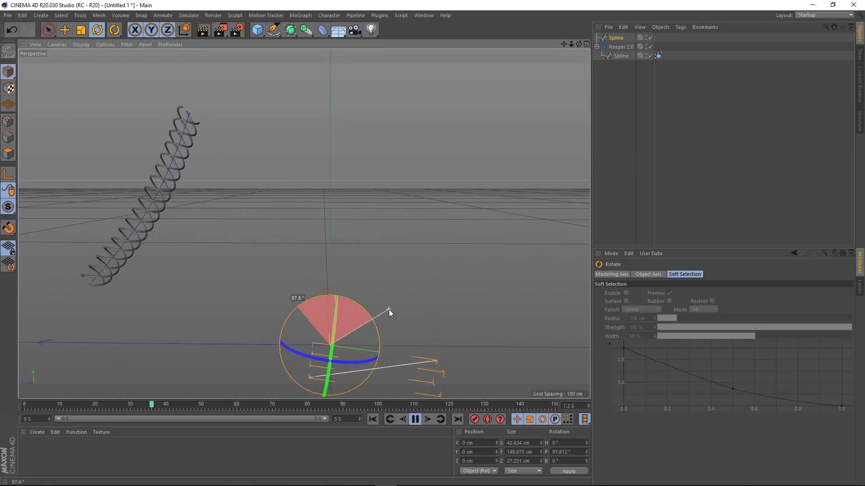
drag(389, 310, 342, 324)
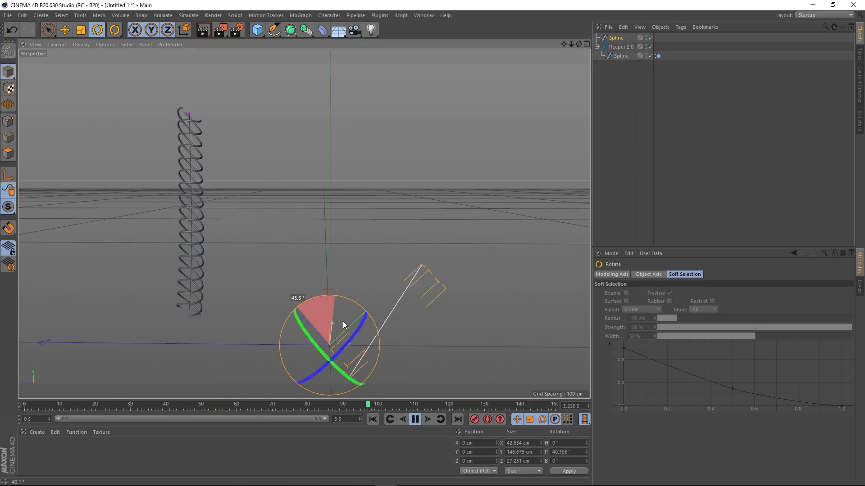
drag(344, 325, 285, 308)
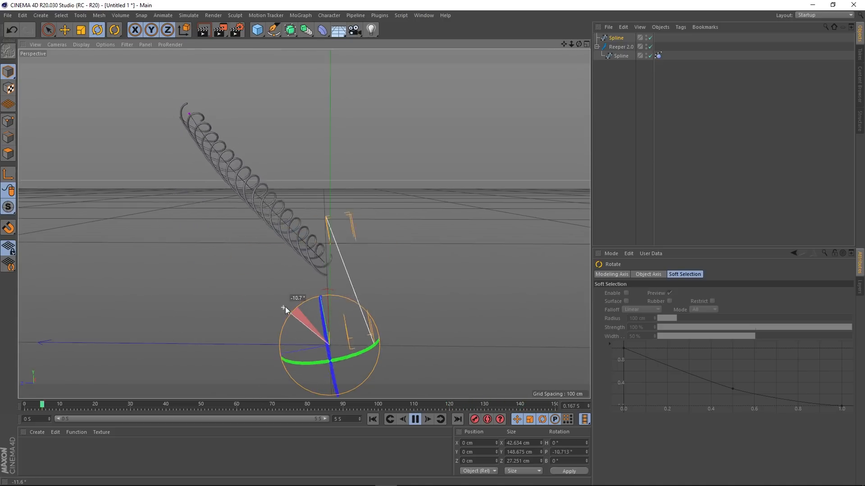
drag(283, 309, 291, 304)
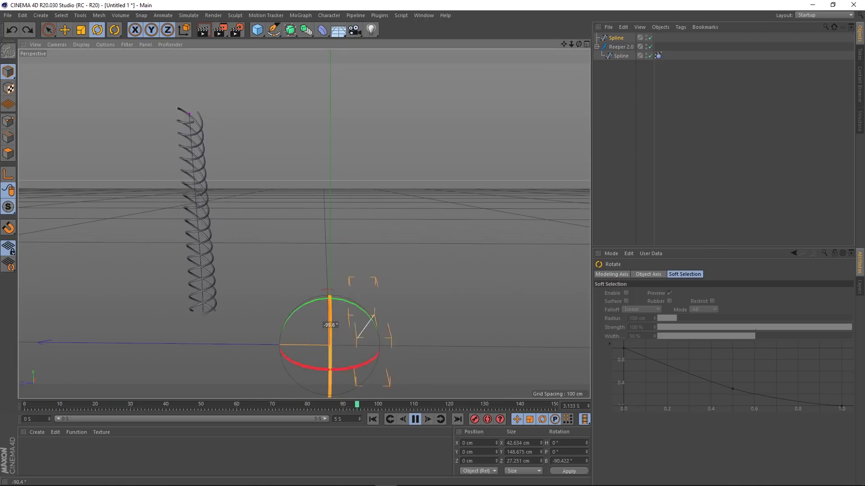
drag(372, 317, 364, 323)
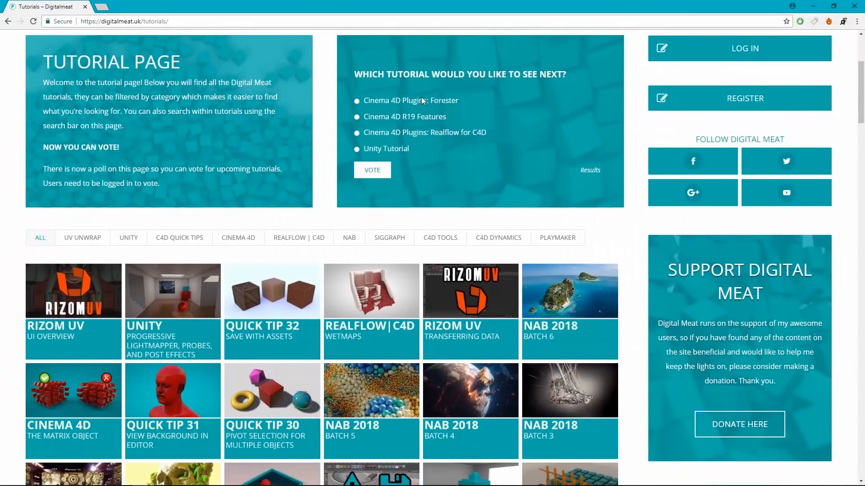
Filter the tutorials to UV Unwrap, then to C4D Quick Tips
click(82, 55)
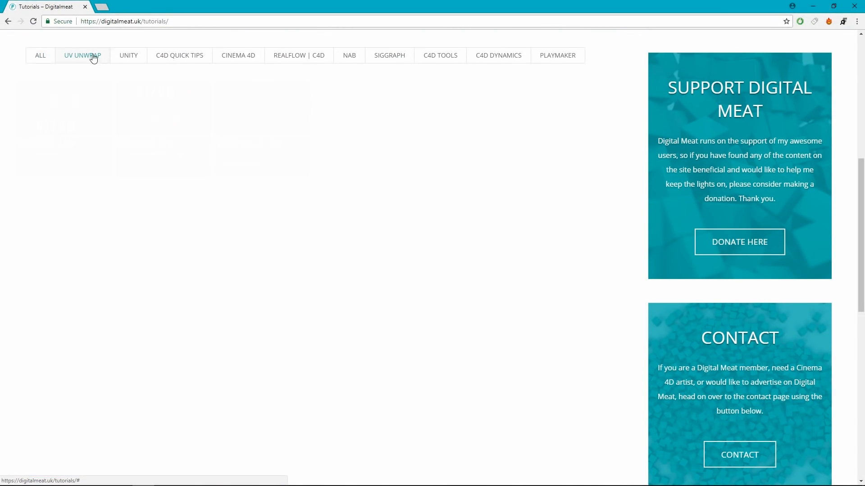
click(179, 55)
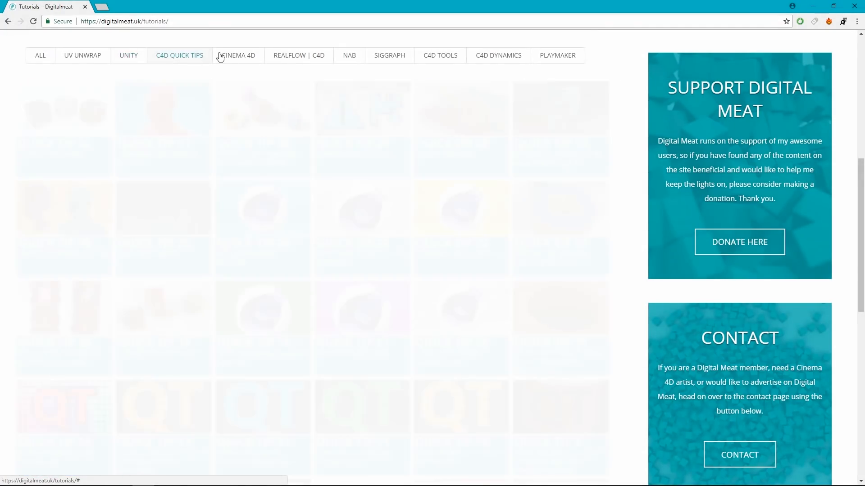
scroll(up, 3)
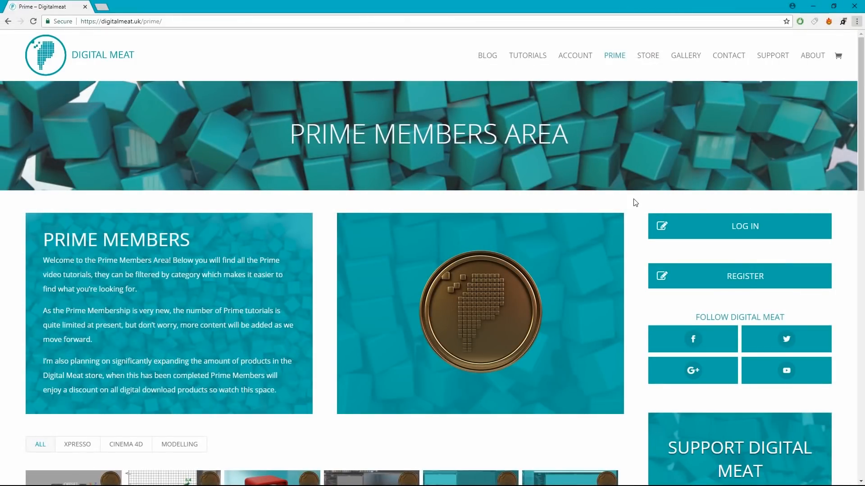
Scroll down the Prime page to the Prime tutorial thumbnails
scroll(down, 3)
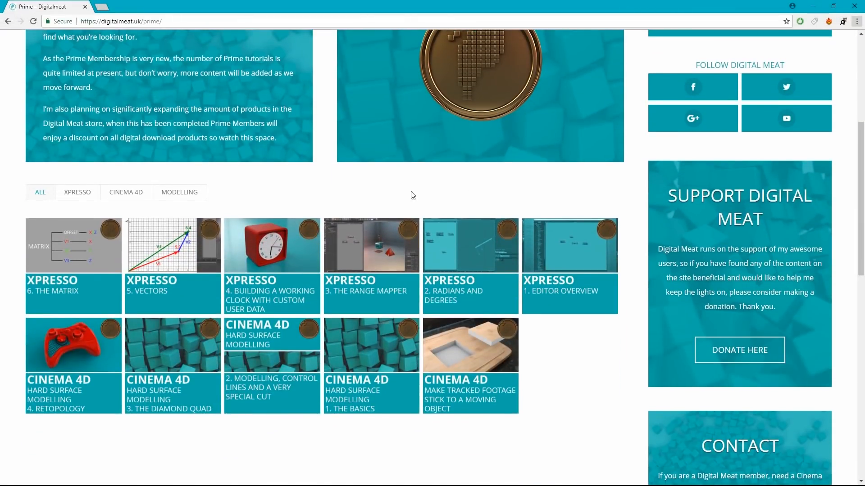